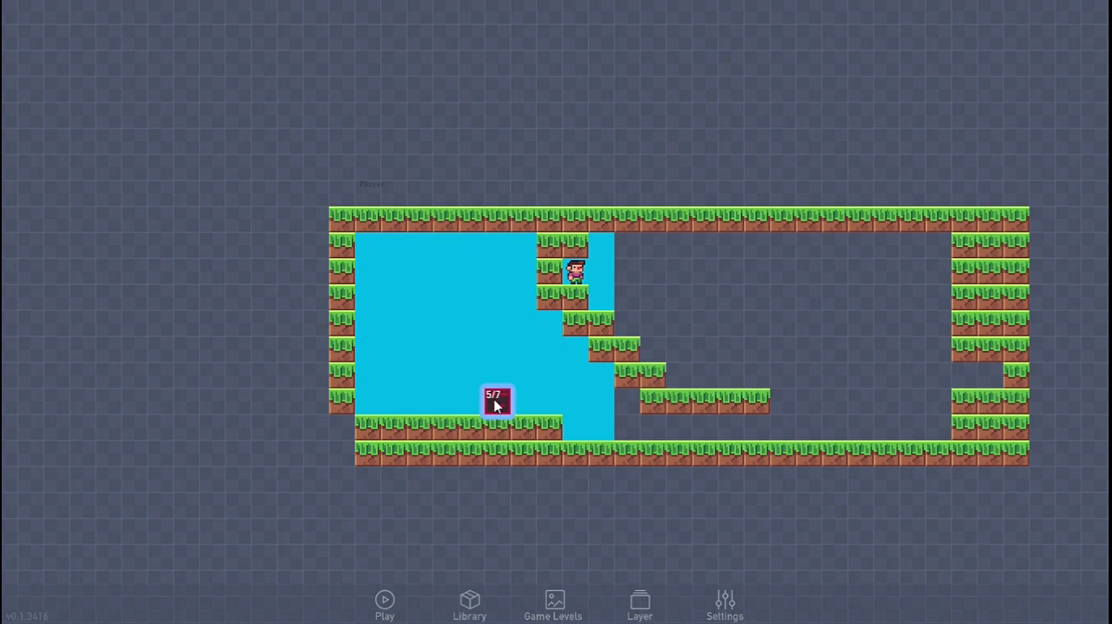
- Open the red block's properties, check its Physics settings, and open its behavior graph
{"action": "left_click", "coordinate": [495, 399]}
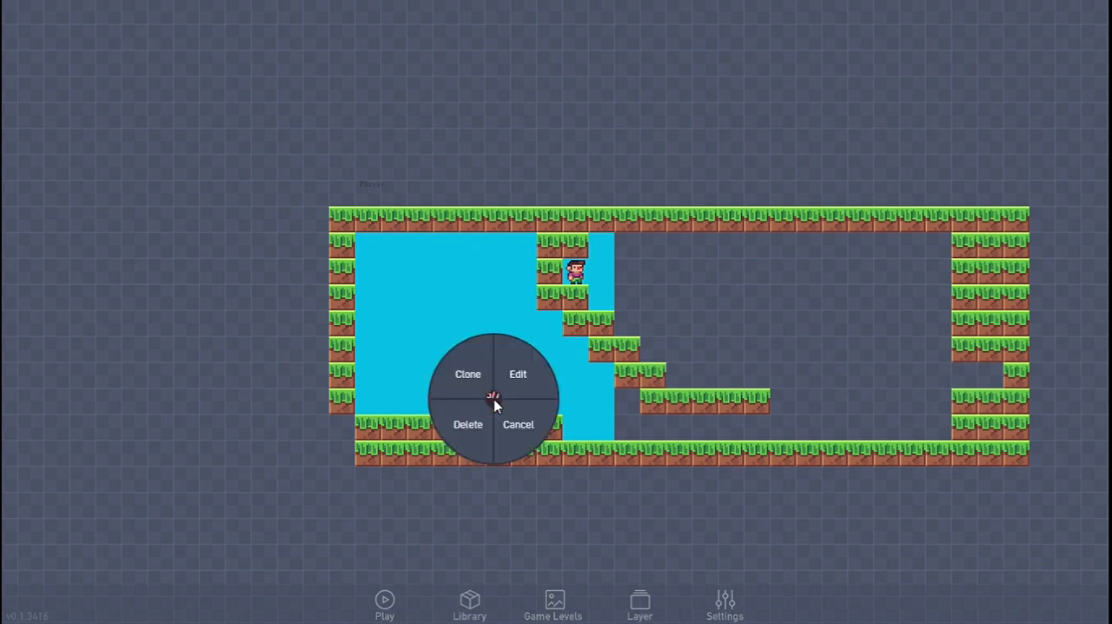
{"action": "left_click", "coordinate": [516, 374]}
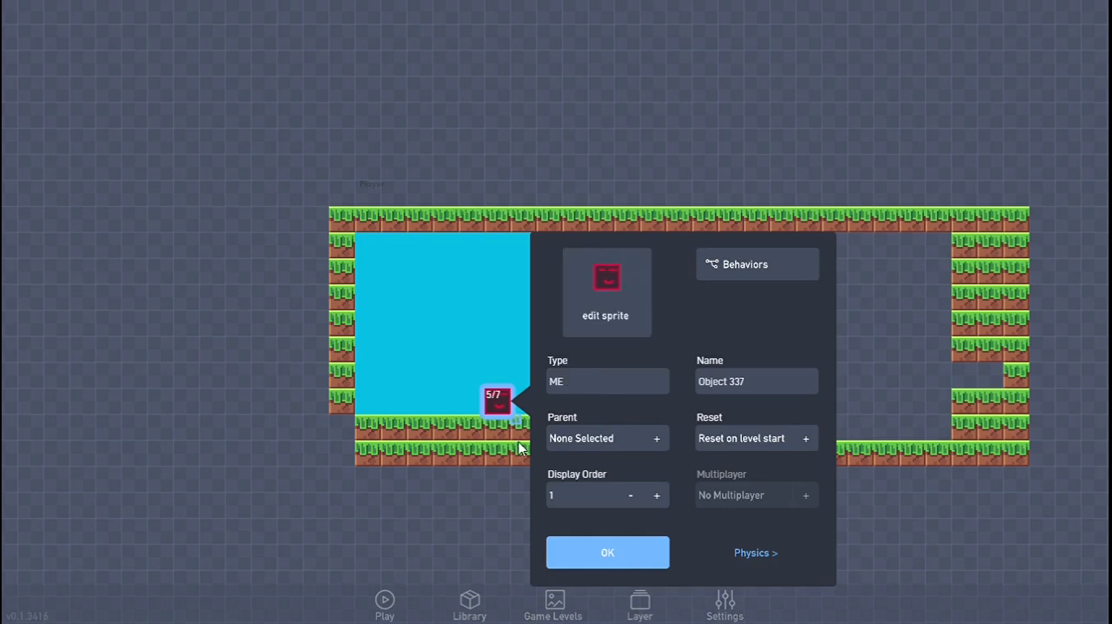
{"action": "left_click", "coordinate": [755, 551]}
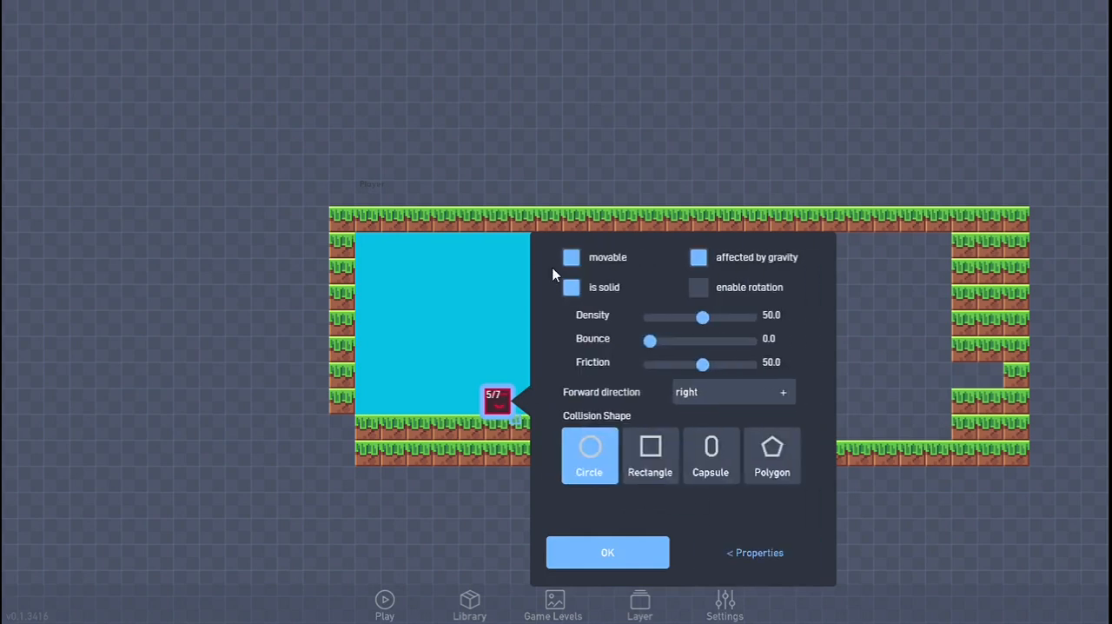
{"action": "left_click", "coordinate": [754, 551]}
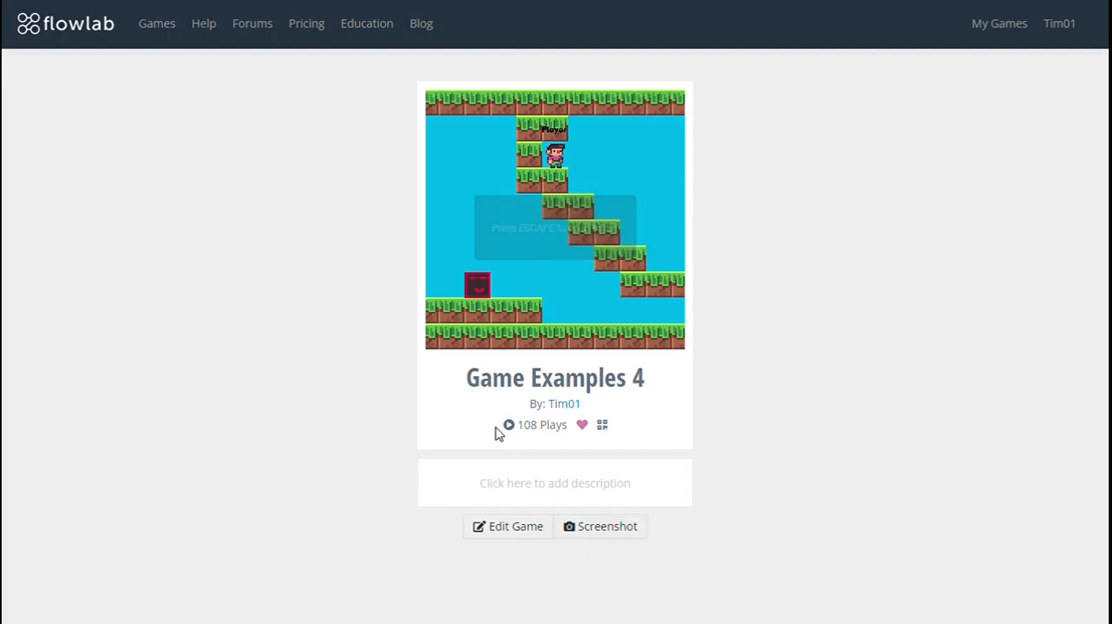
{"action": "left_click", "coordinate": [509, 525]}
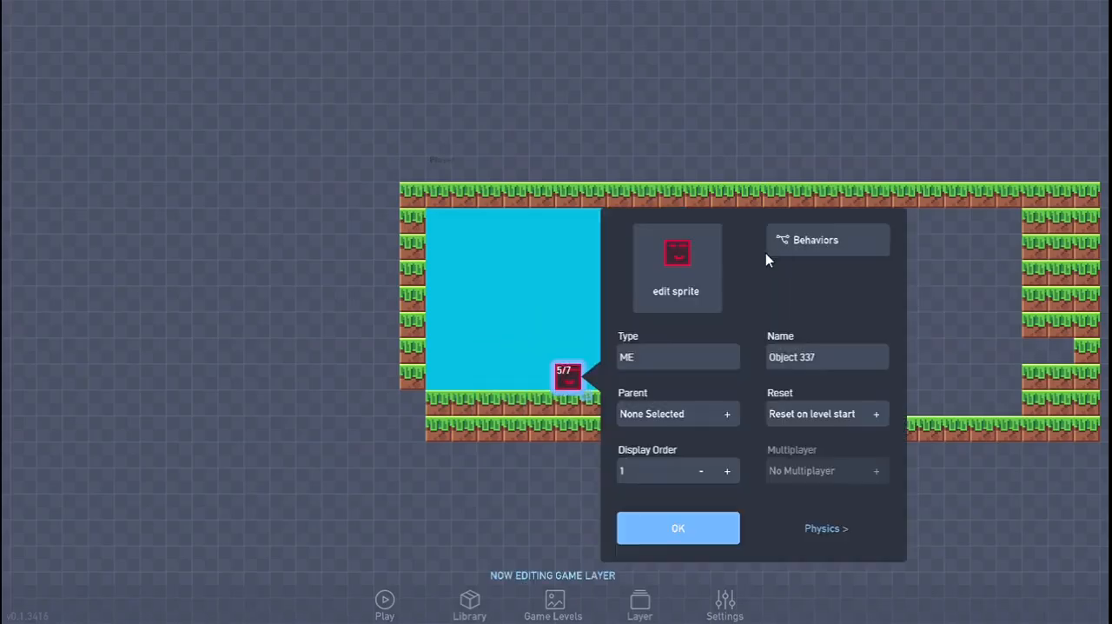
{"action": "left_click", "coordinate": [814, 239]}
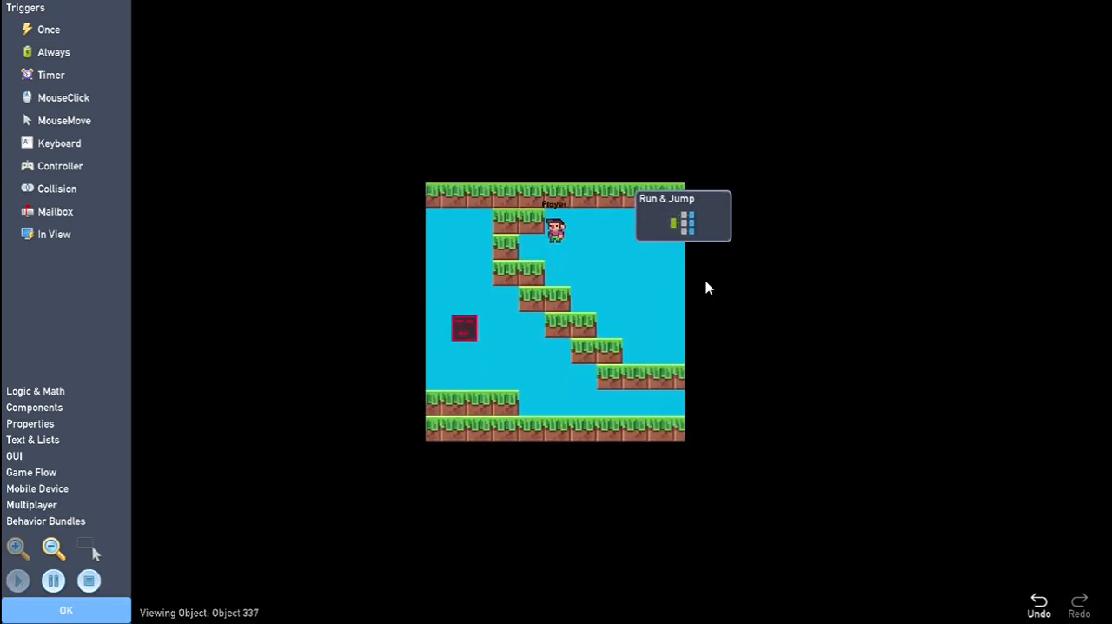
- Close the behavior graph and properties panel, then load the Menu level from Game Levels
{"action": "left_click", "coordinate": [18, 580]}
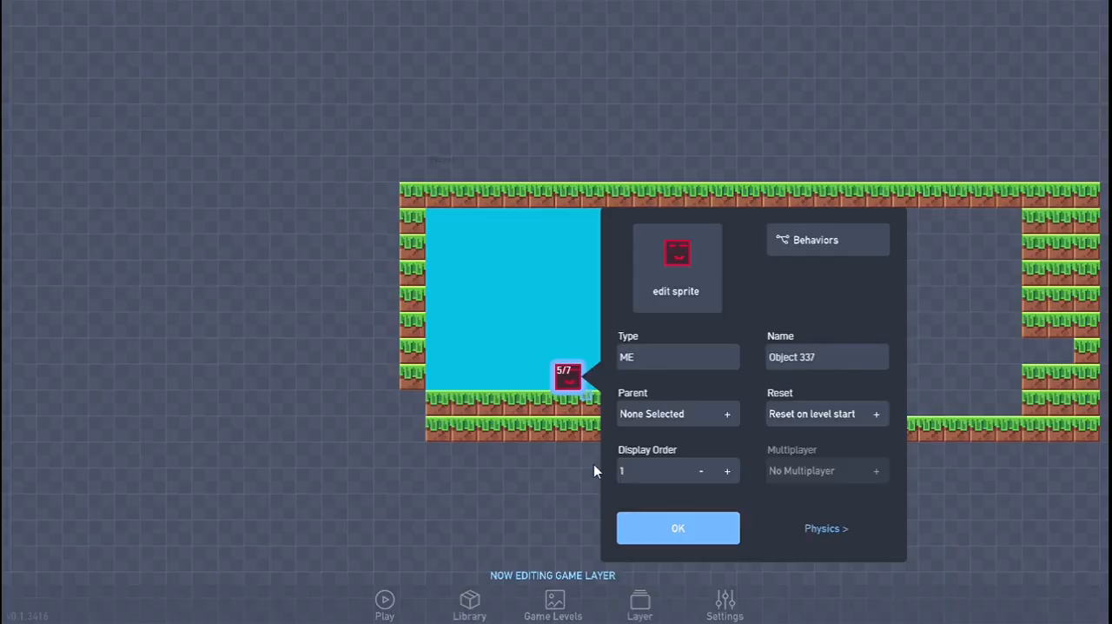
{"action": "left_click", "coordinate": [678, 527]}
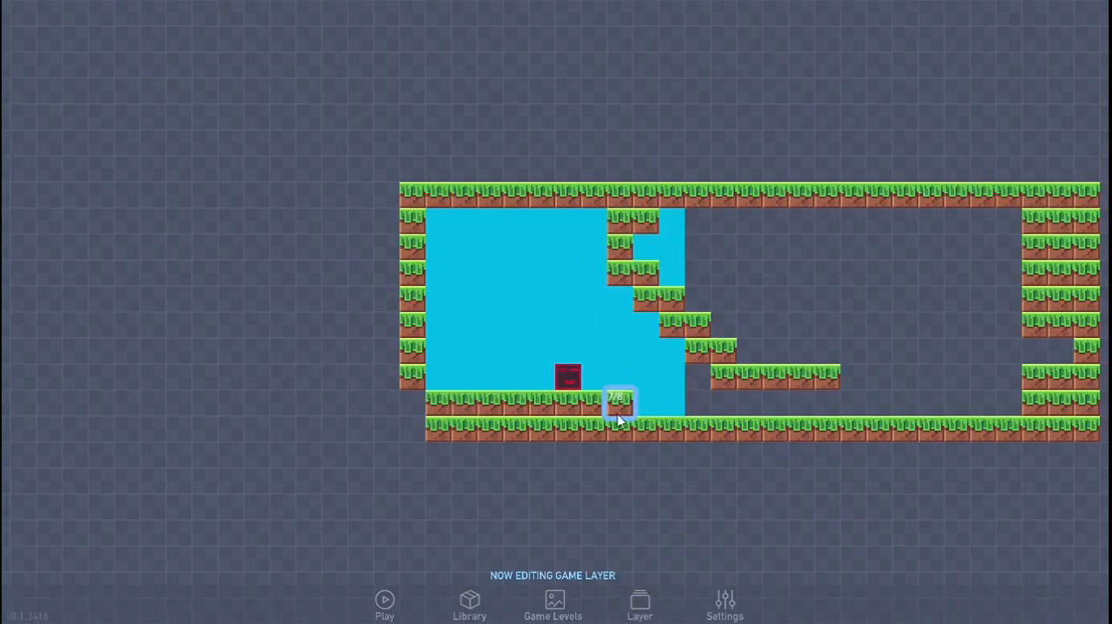
{"action": "left_click", "coordinate": [553, 603]}
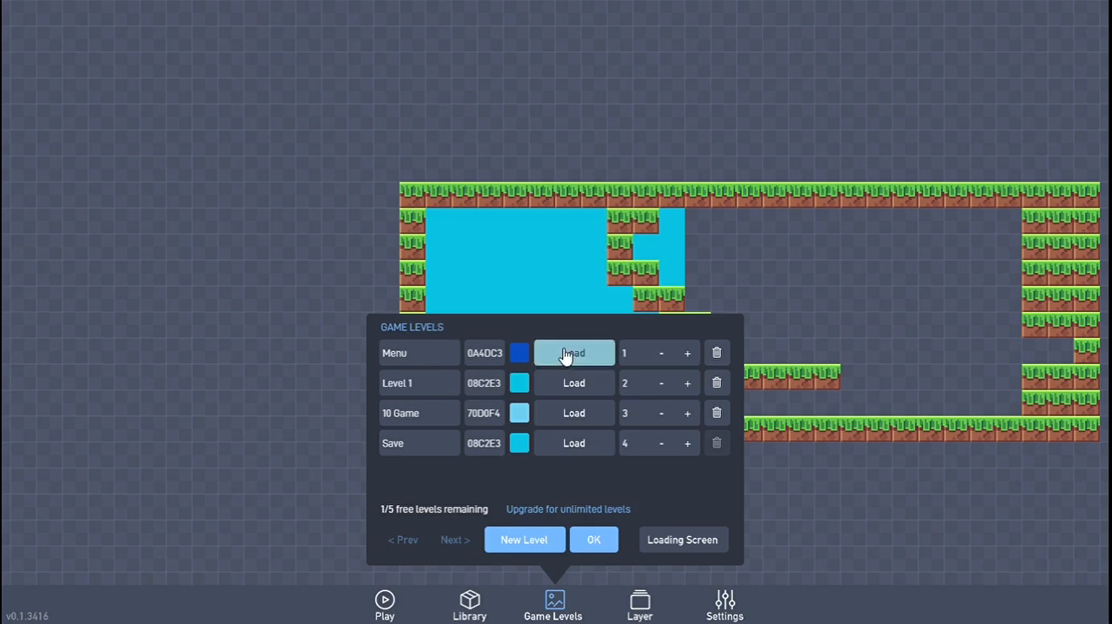
{"action": "left_click", "coordinate": [573, 352]}
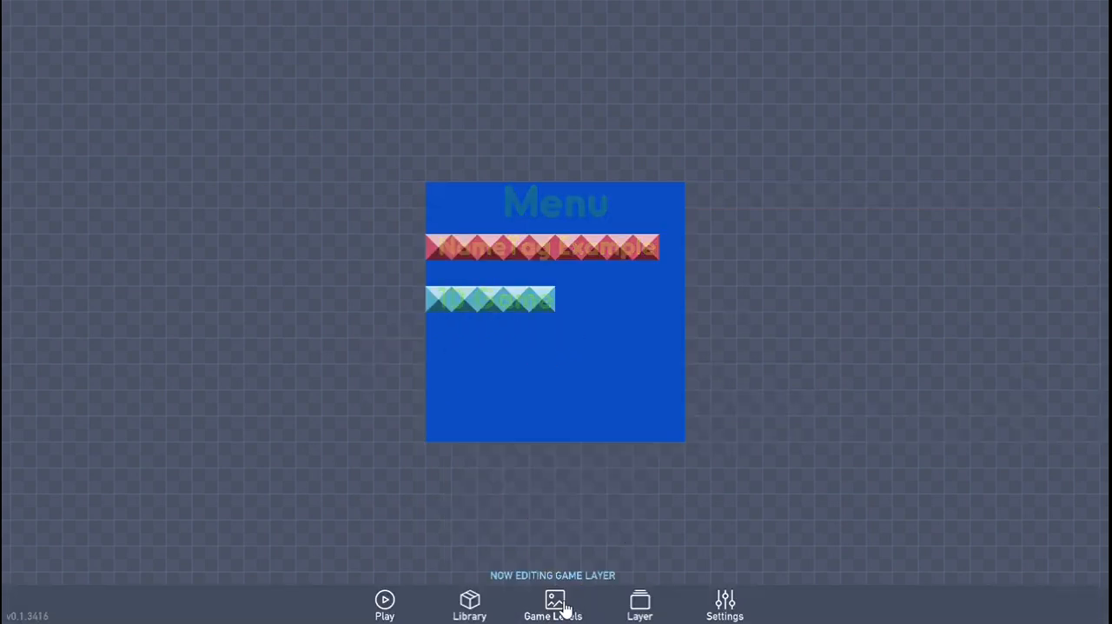
{"action": "left_click", "coordinate": [553, 604]}
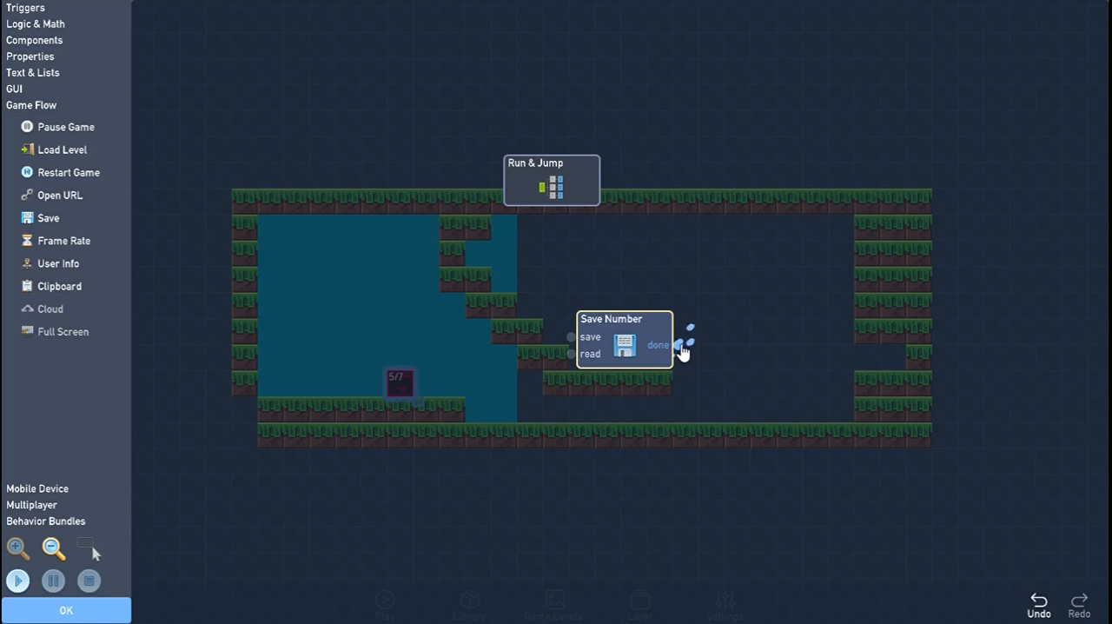
- Place a Save Number block from Game Flow onto the graph beside Run & Jump
{"action": "left_click", "coordinate": [624, 345]}
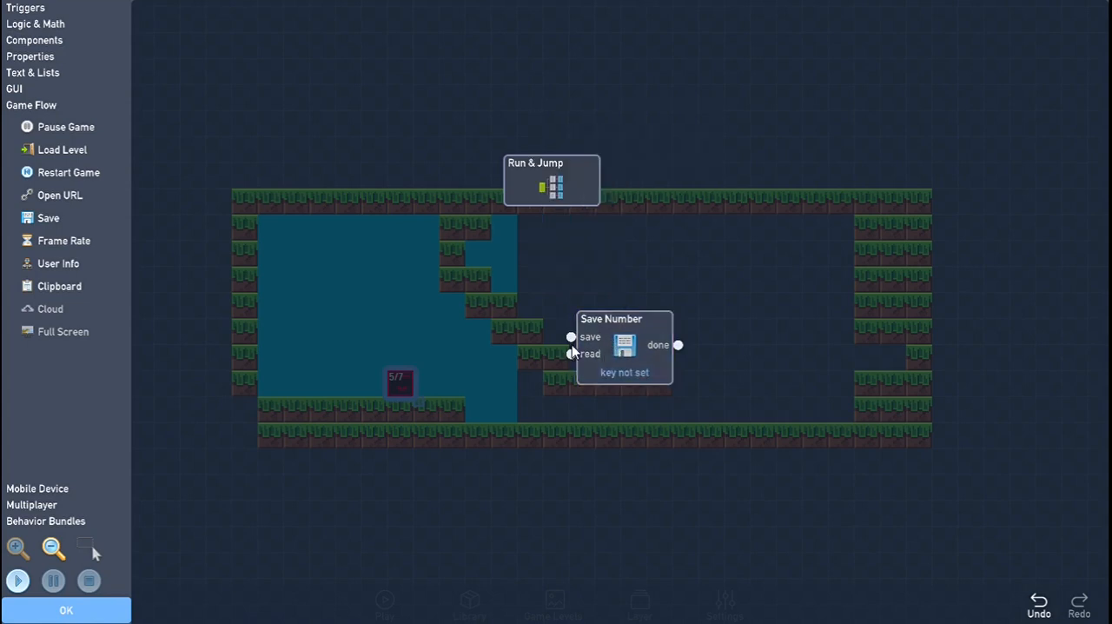
{"action": "left_click", "coordinate": [624, 345]}
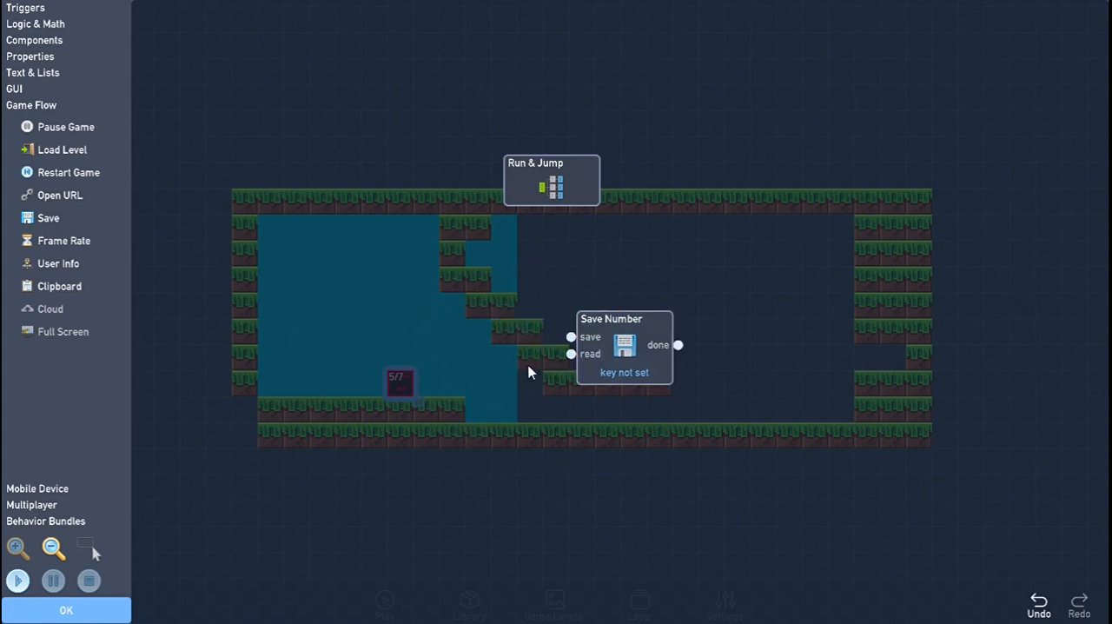
{"action": "mouse_move", "coordinate": [72, 54]}
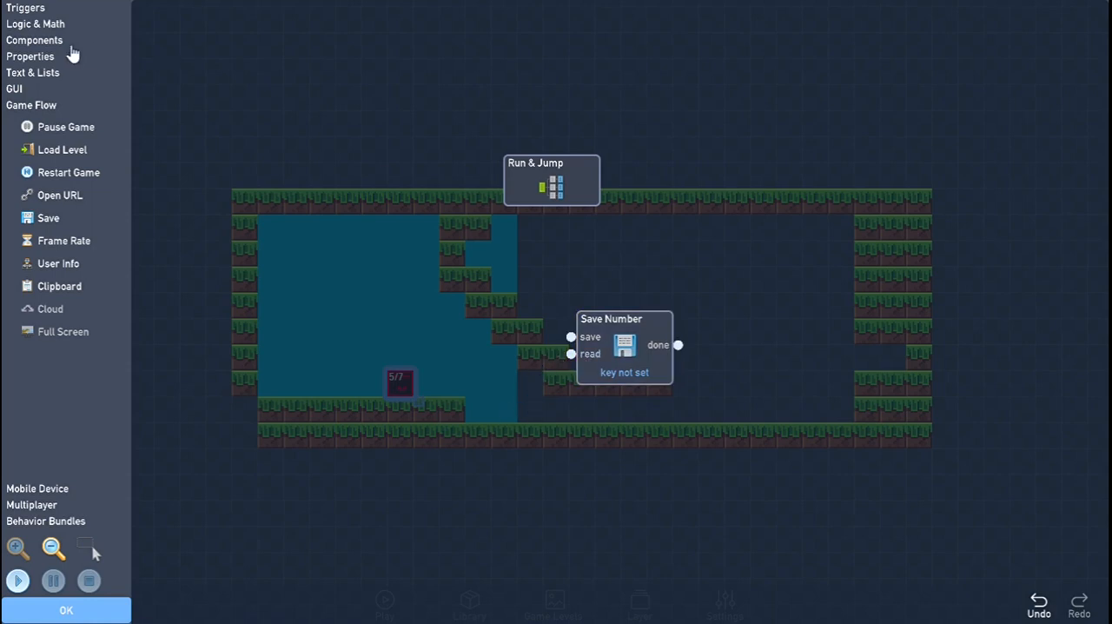
- Expand the Triggers category to list Once, Always, Timer and other triggers
{"action": "left_click", "coordinate": [25, 7]}
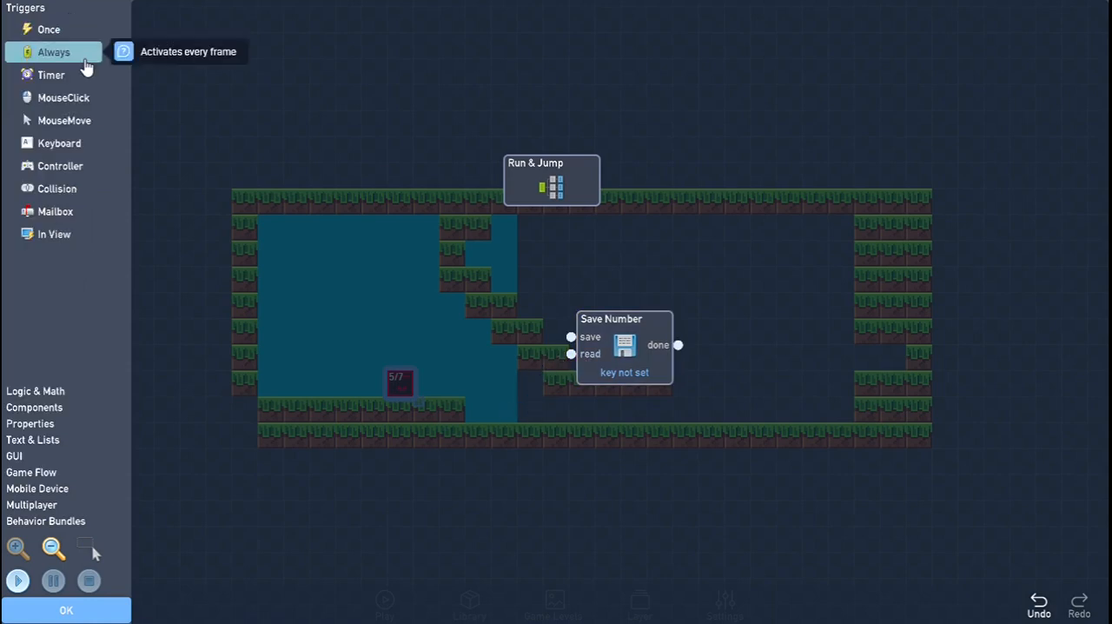
{"action": "mouse_move", "coordinate": [55, 211]}
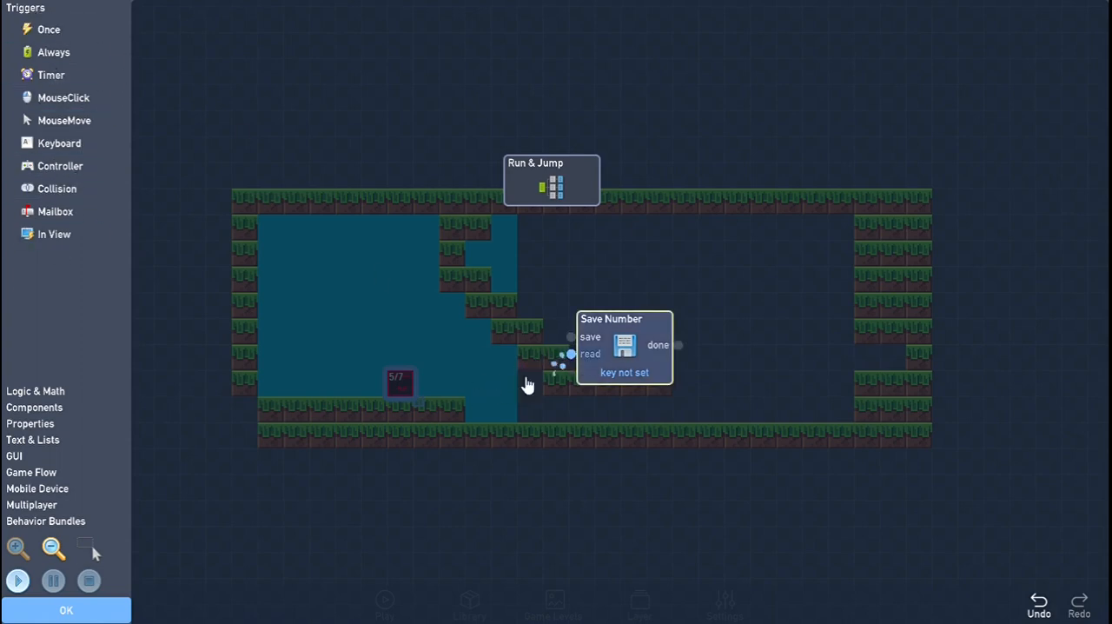
{"action": "mouse_move", "coordinate": [54, 211]}
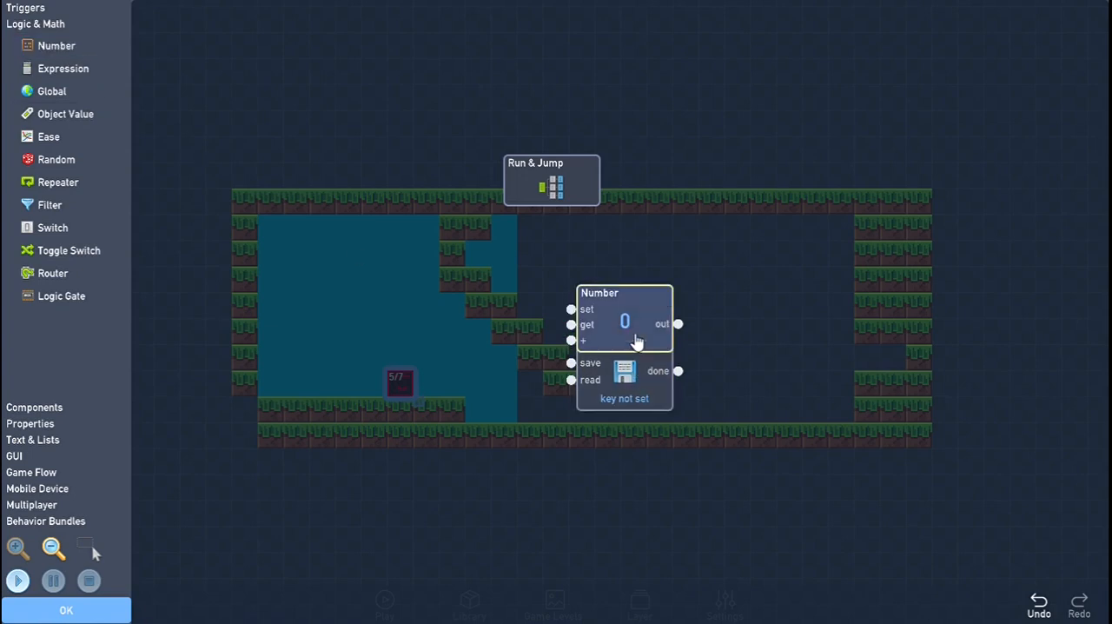
- Pull the trial Number block off Save Number and move the Extractor block aside
{"action": "left_click_drag", "start_coordinate": [624, 323], "coordinate": [478, 323]}
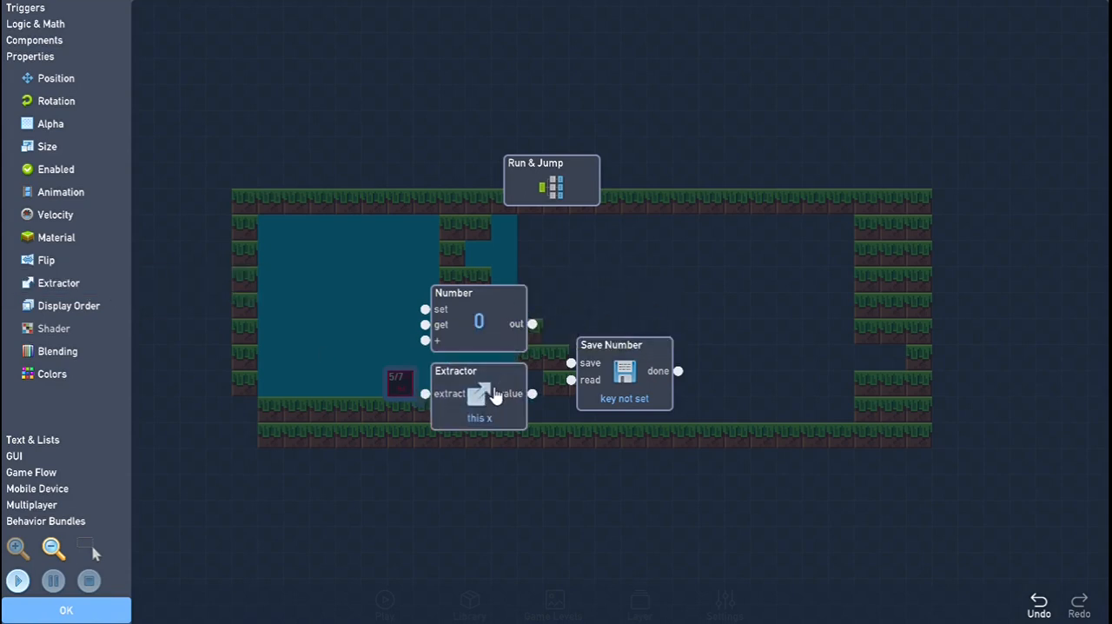
{"action": "double_click", "coordinate": [478, 393]}
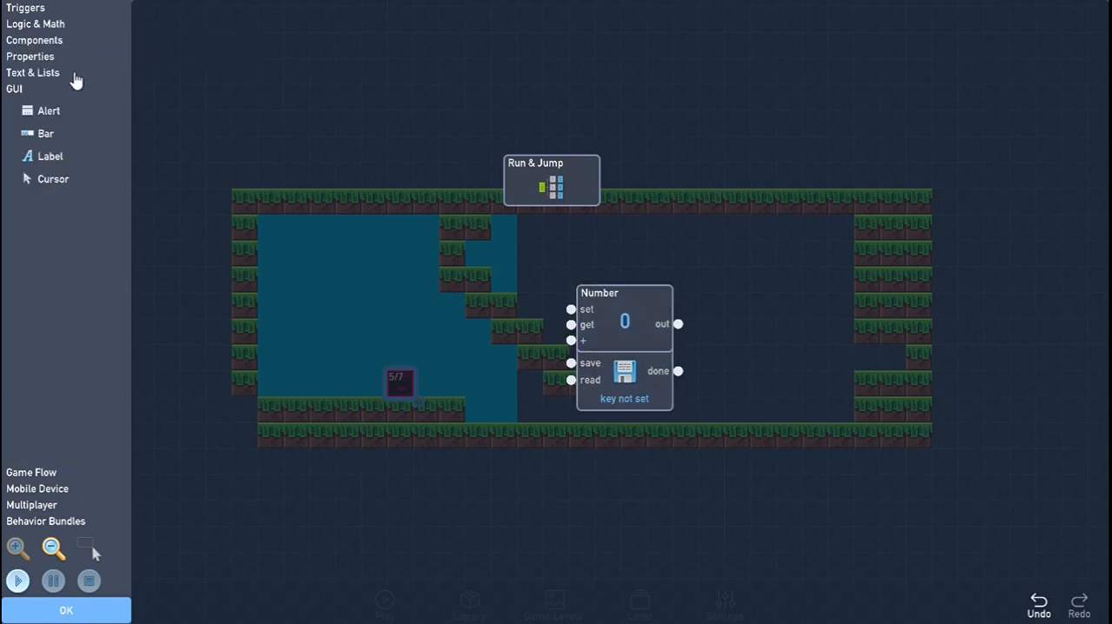
{"action": "left_click", "coordinate": [29, 56]}
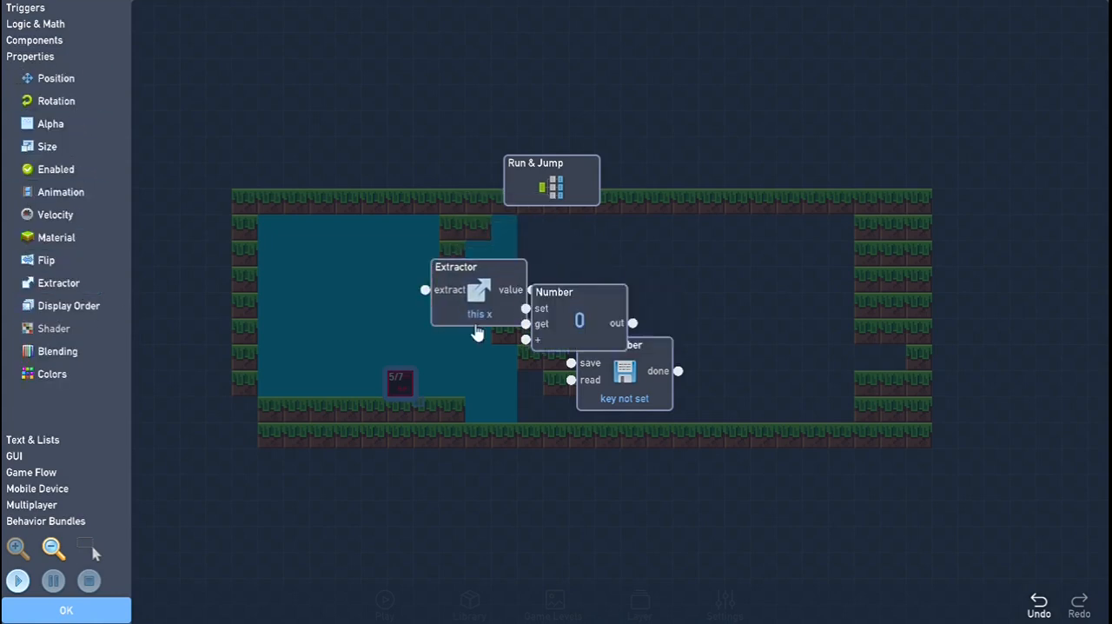
{"action": "left_click_drag", "start_coordinate": [579, 321], "coordinate": [477, 374]}
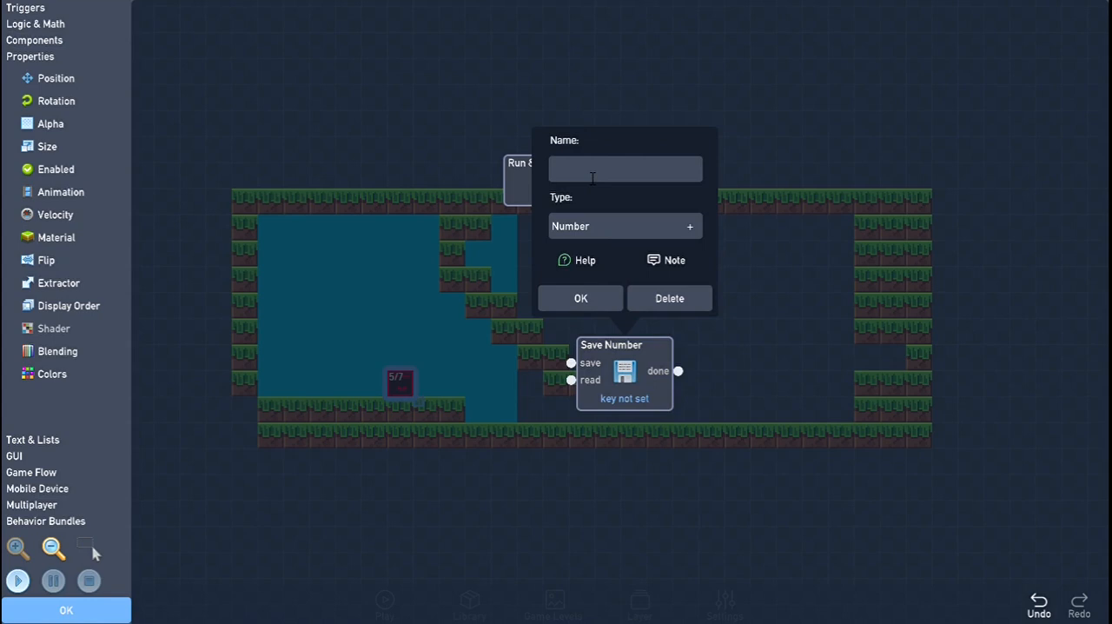
- Retry typing into the Save Number block's Name field, ending with 'Player'
{"action": "left_click", "coordinate": [624, 168]}
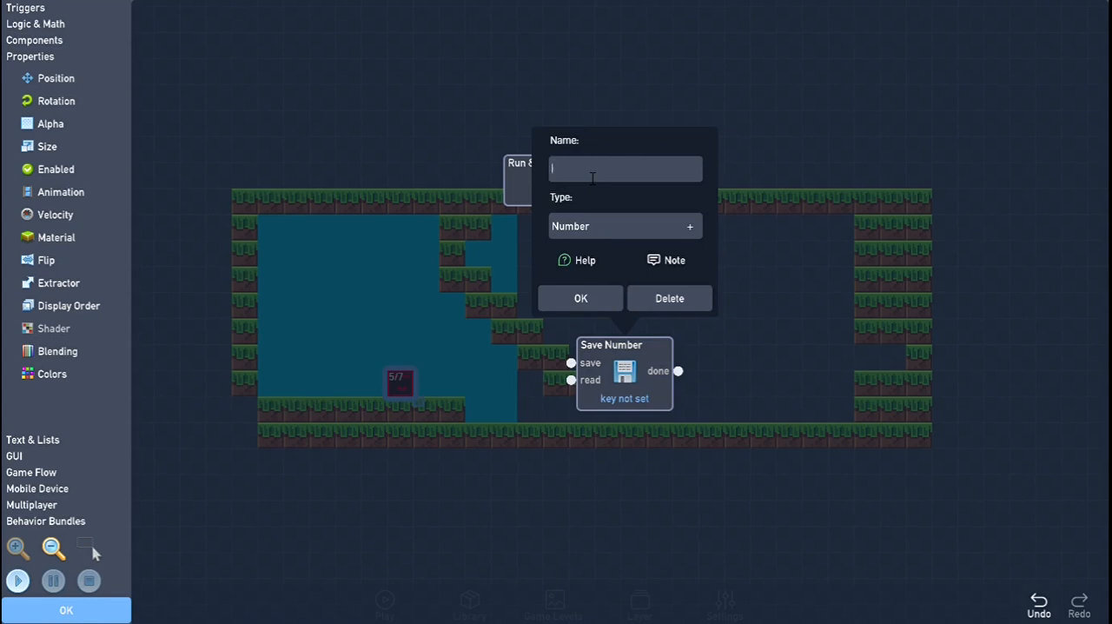
{"action": "type", "text": "x"}
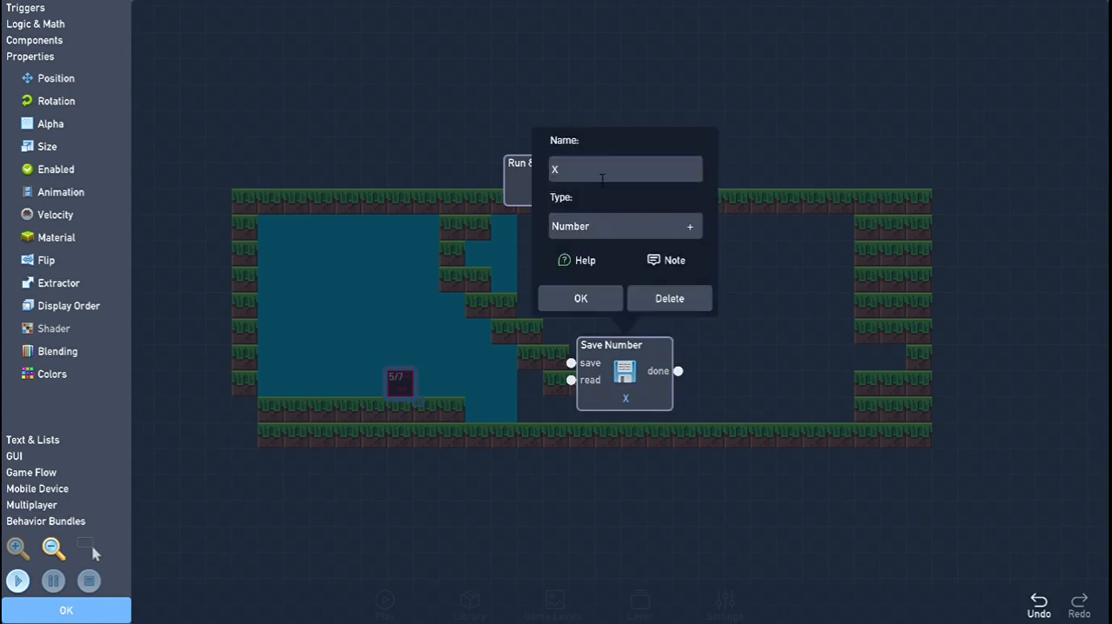
{"action": "key", "text": "backspace"}
{"action": "type", "text": "Playe"}
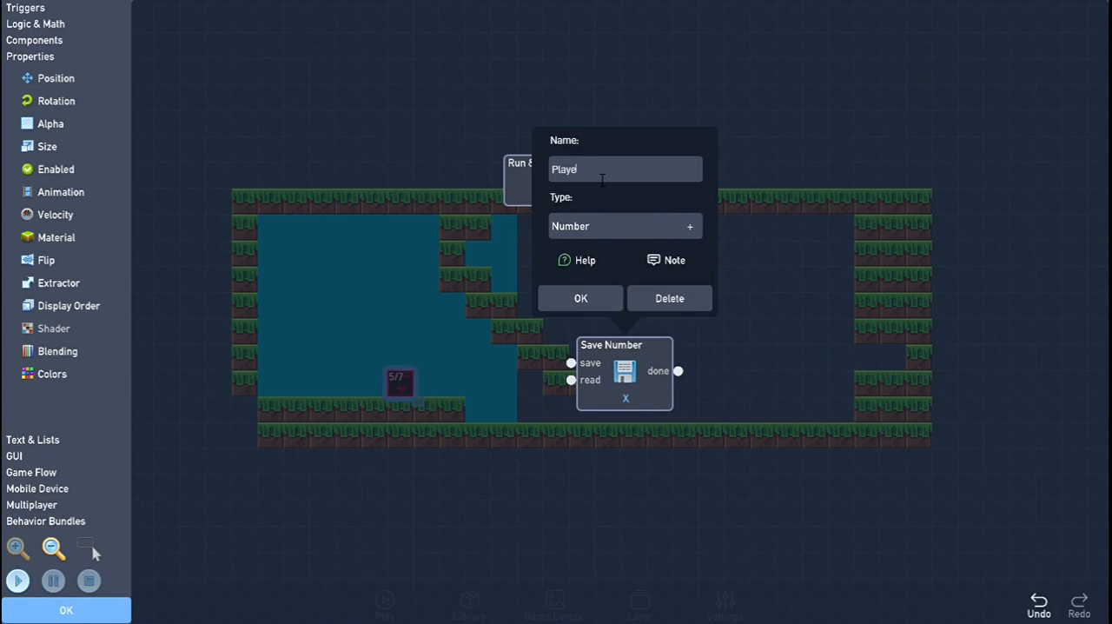
{"action": "type", "text": "Be"}
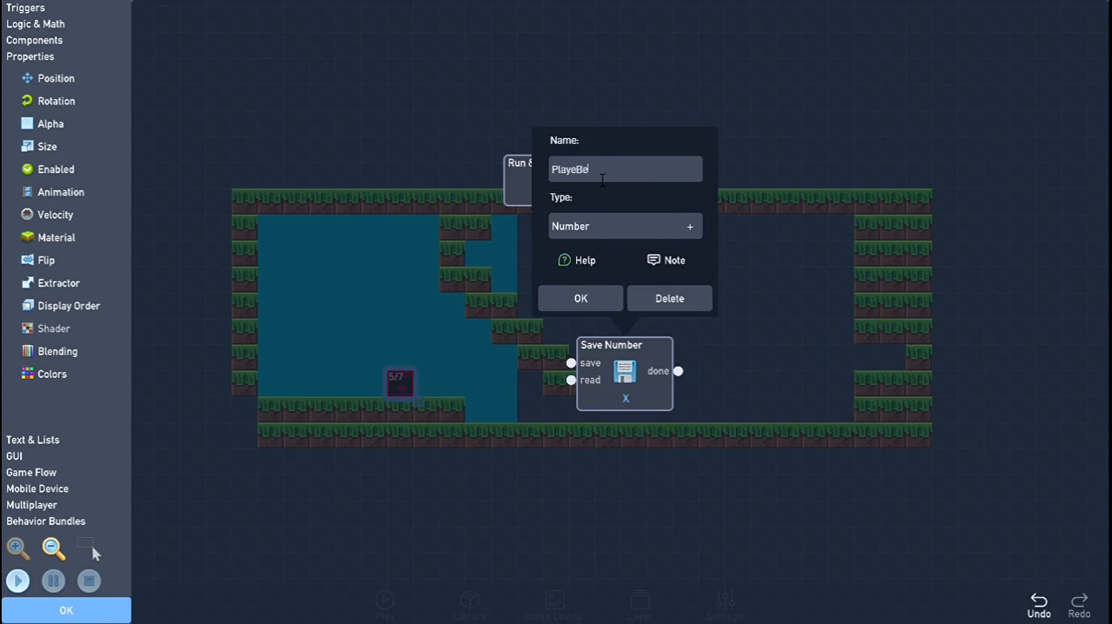
{"action": "left_click", "coordinate": [624, 169]}
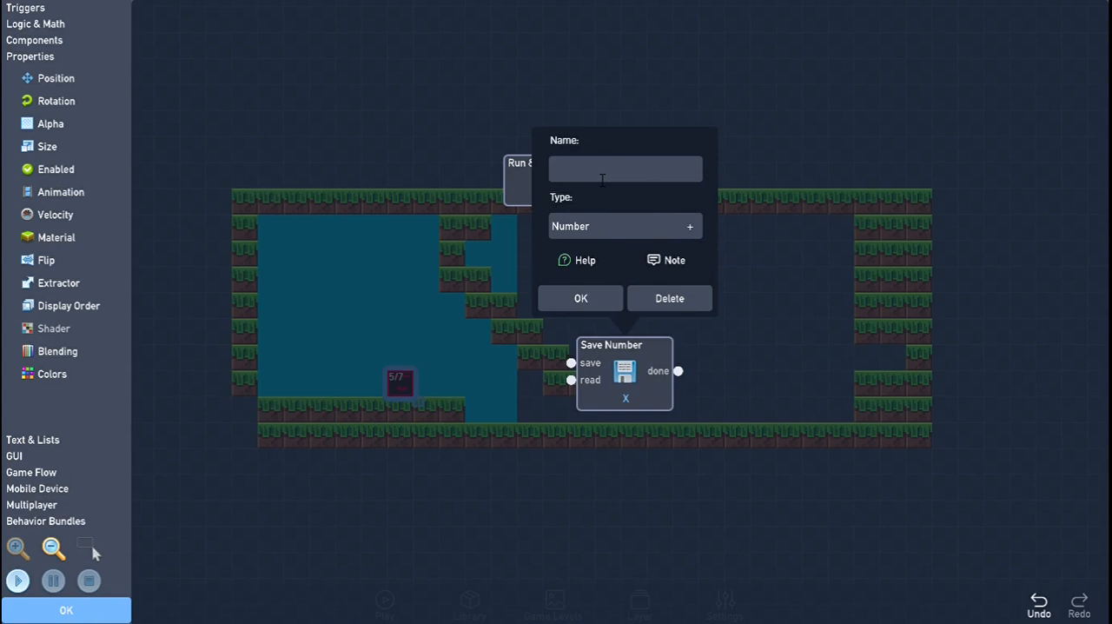
{"action": "left_click", "coordinate": [625, 169]}
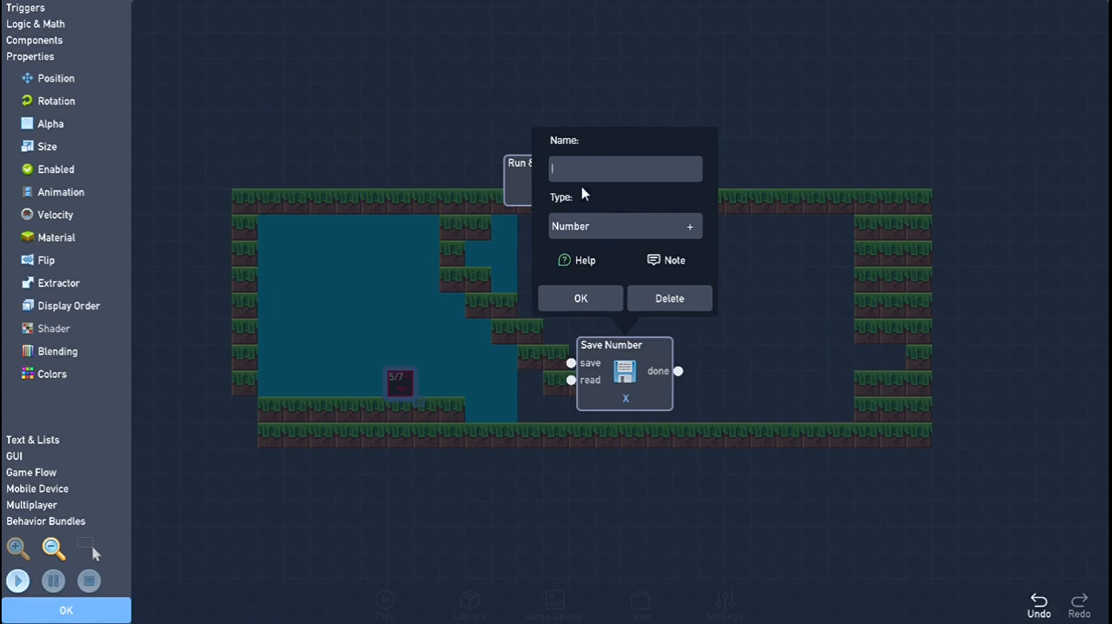
{"action": "left_click", "coordinate": [580, 297]}
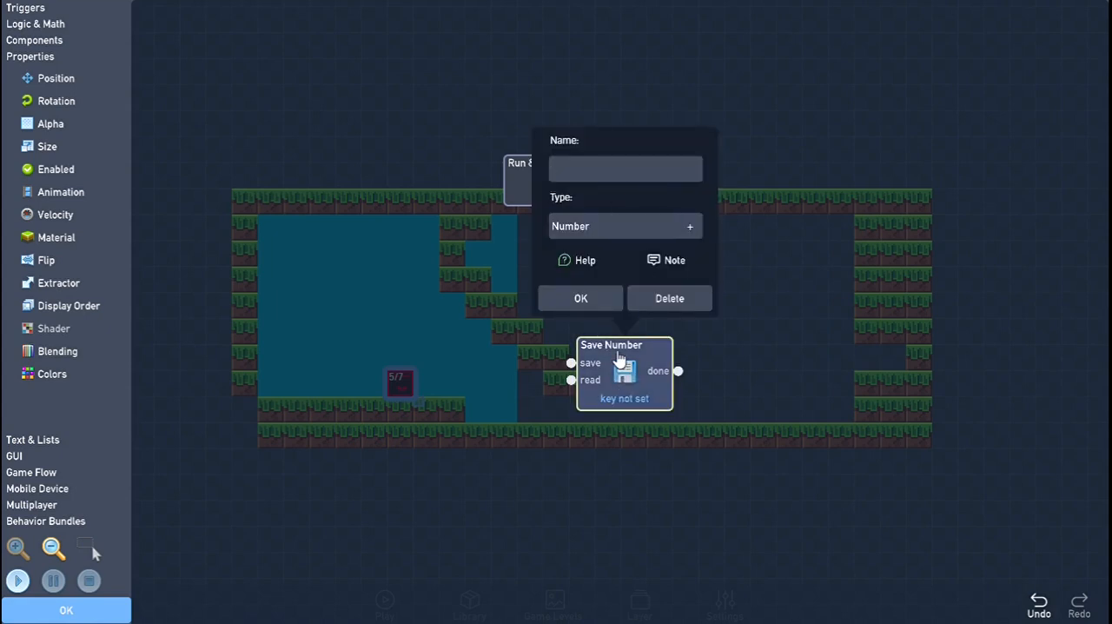
{"action": "left_click", "coordinate": [625, 168]}
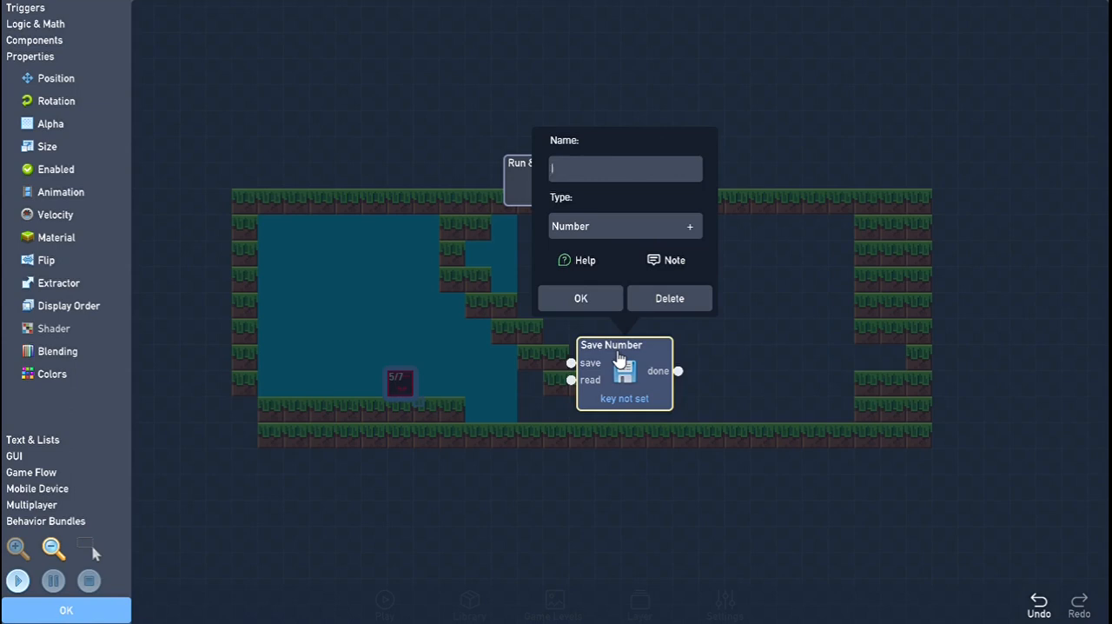
{"action": "type", "text": "Player"}
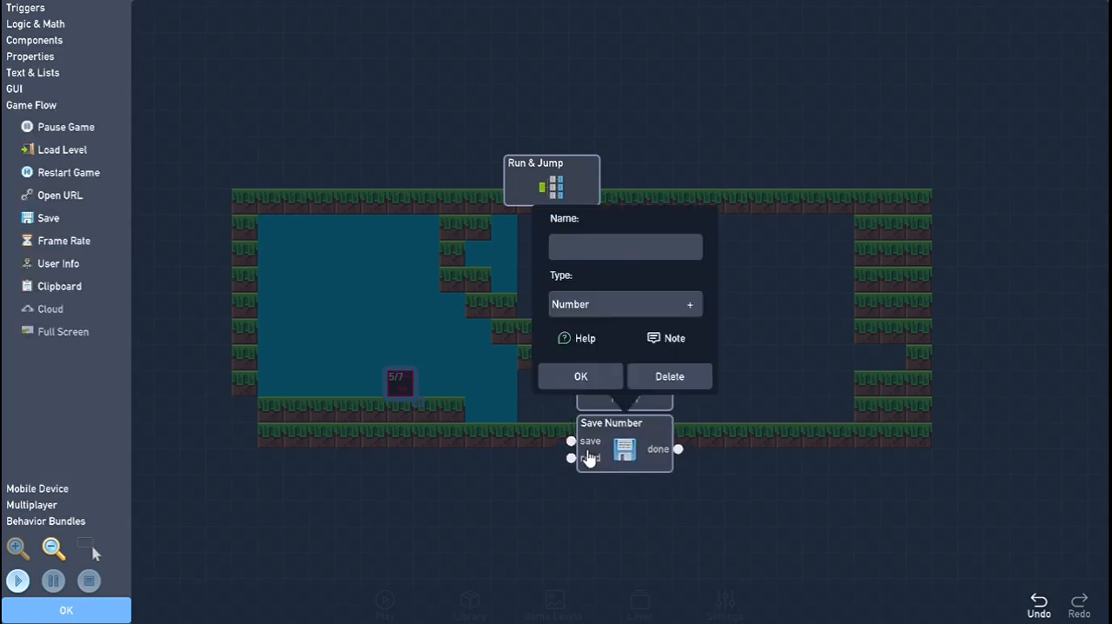
- Enter 'Player' as the Save Number block's key name and confirm with OK
{"action": "type", "text": "pl"}
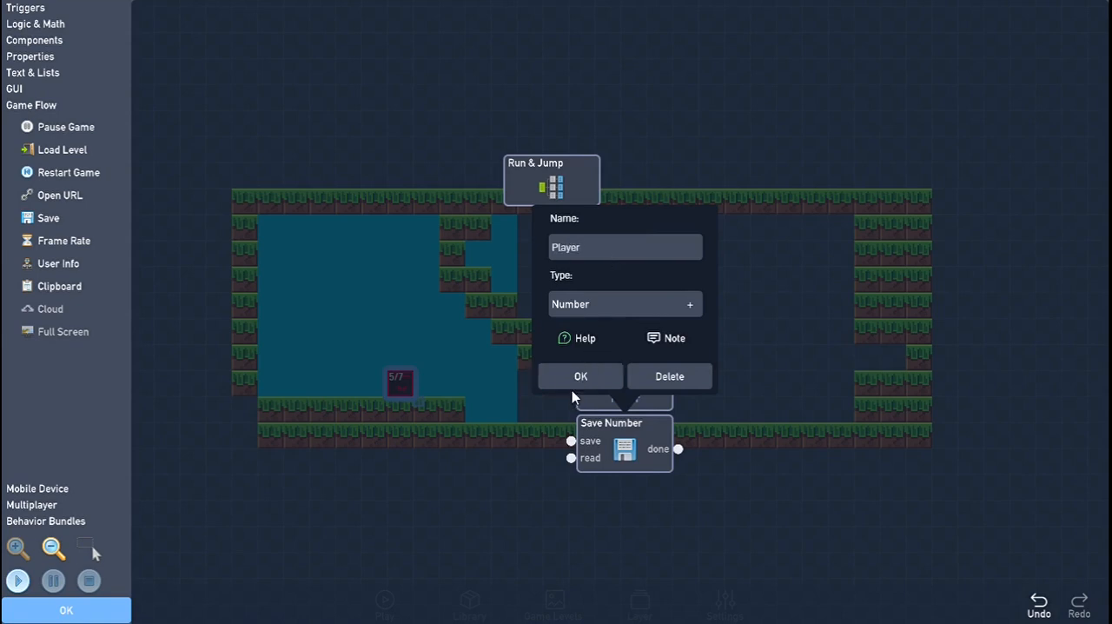
{"action": "left_click", "coordinate": [581, 376]}
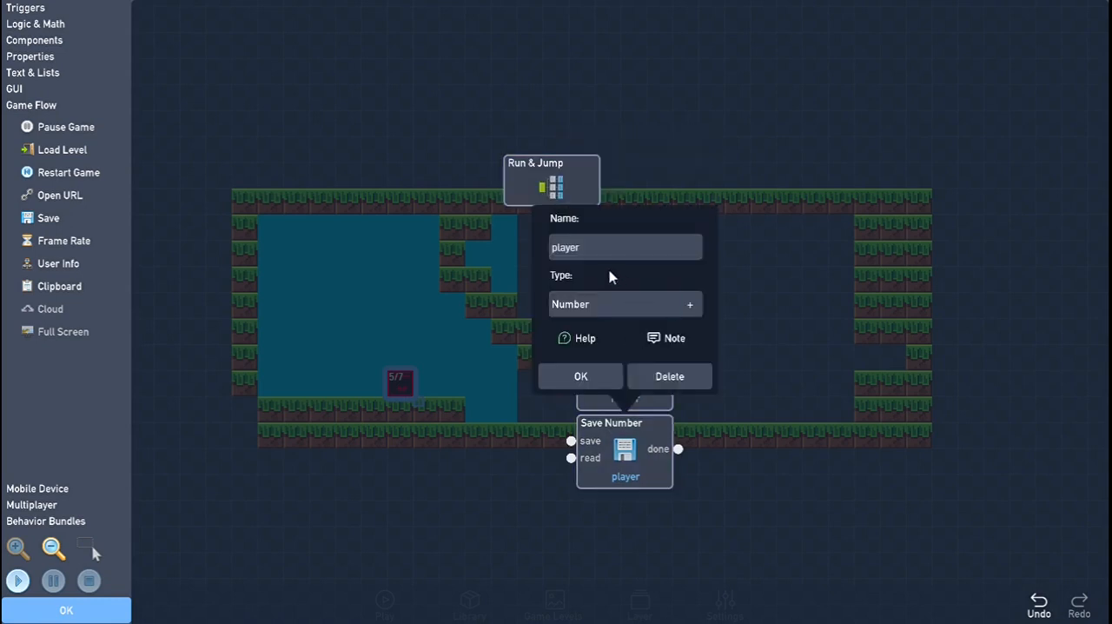
{"action": "type", "text": "Player!"}
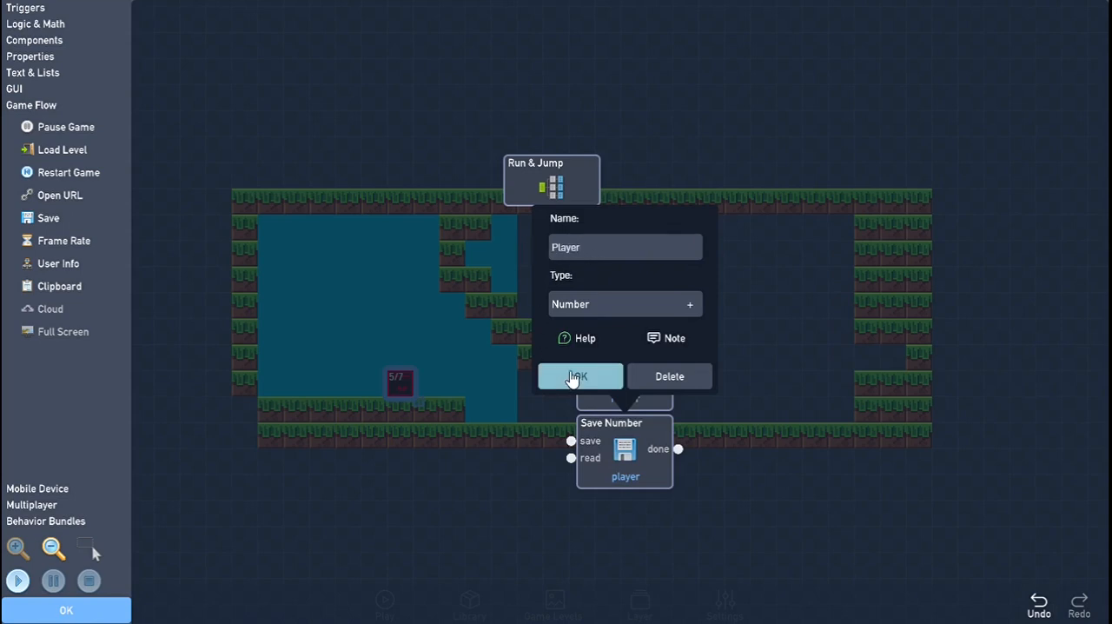
{"action": "left_click", "coordinate": [580, 375]}
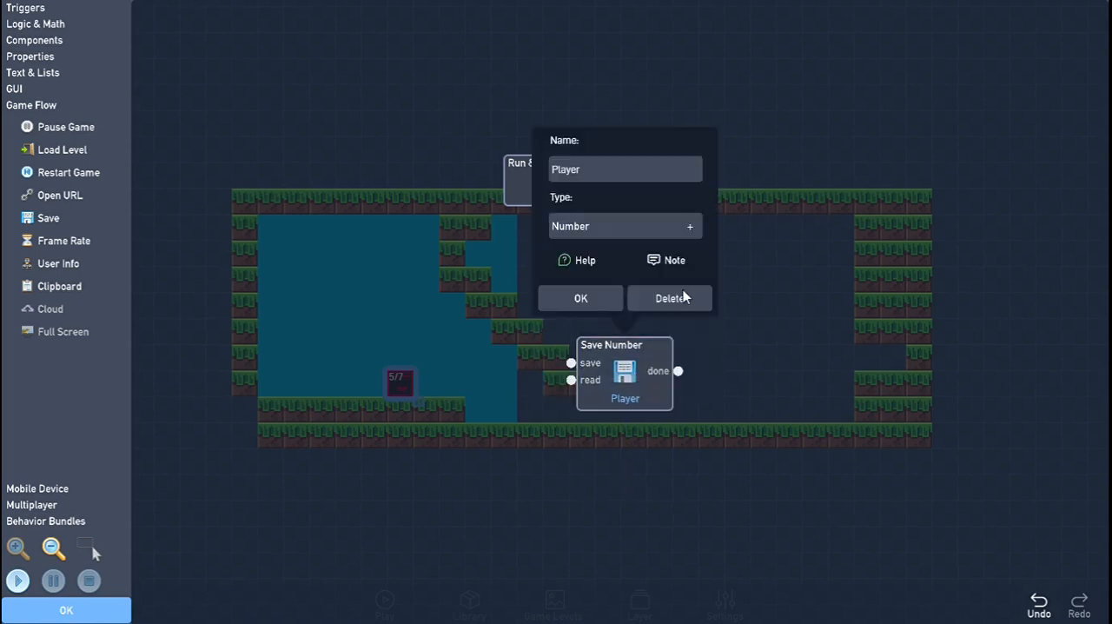
- Cycle the save type through Text, Number List and Text List, then back to Number
{"action": "left_click", "coordinate": [623, 225]}
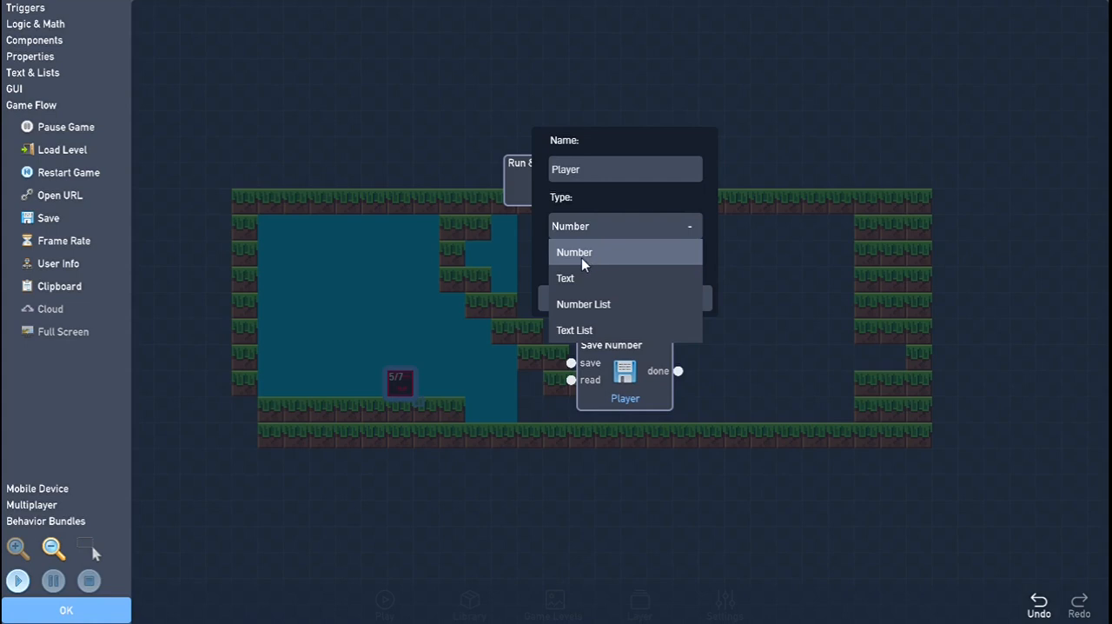
{"action": "mouse_move", "coordinate": [593, 263]}
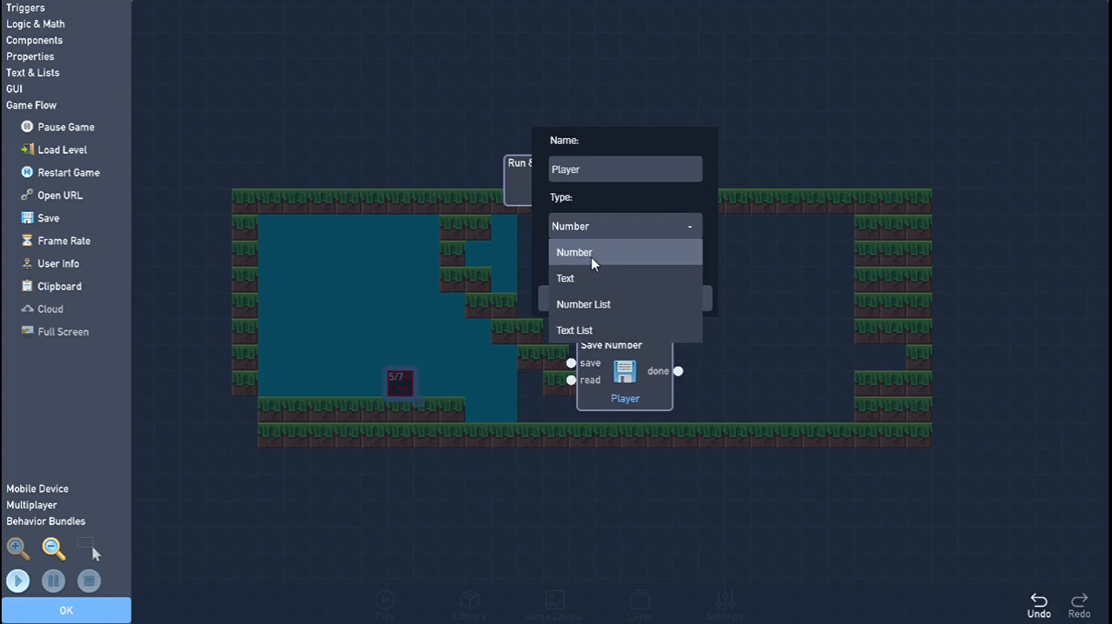
{"action": "left_click", "coordinate": [564, 278]}
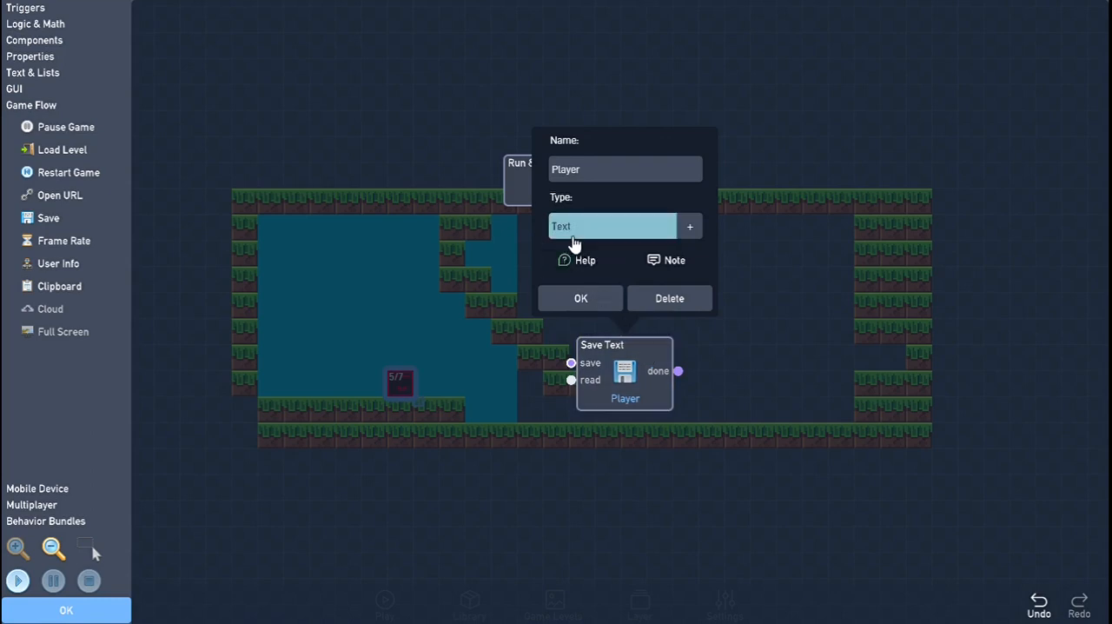
{"action": "left_click", "coordinate": [611, 226]}
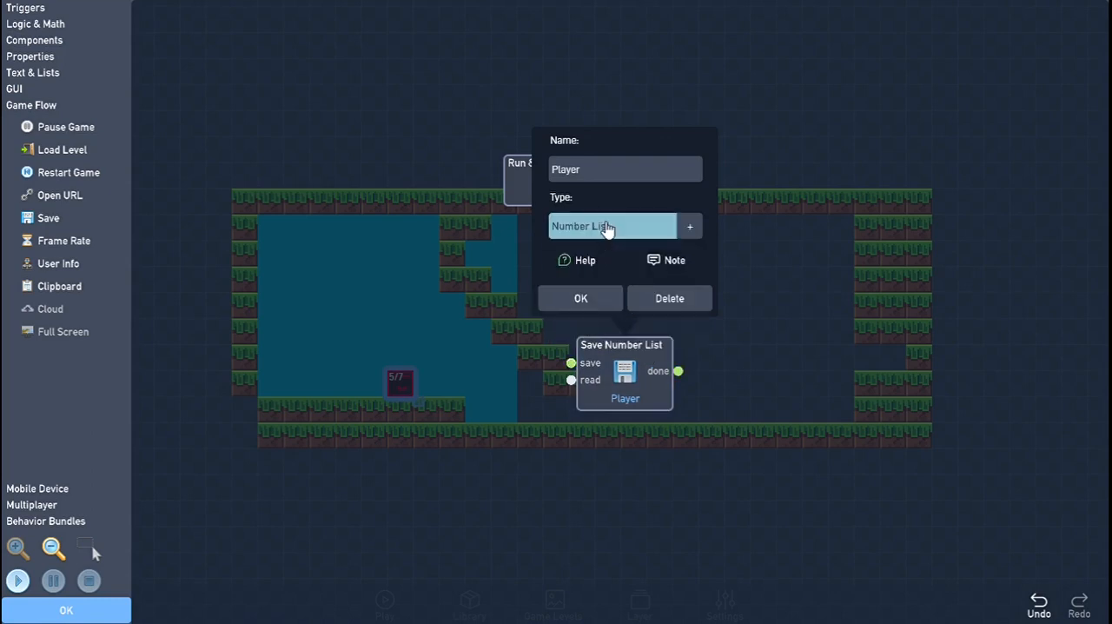
{"action": "left_click", "coordinate": [612, 226]}
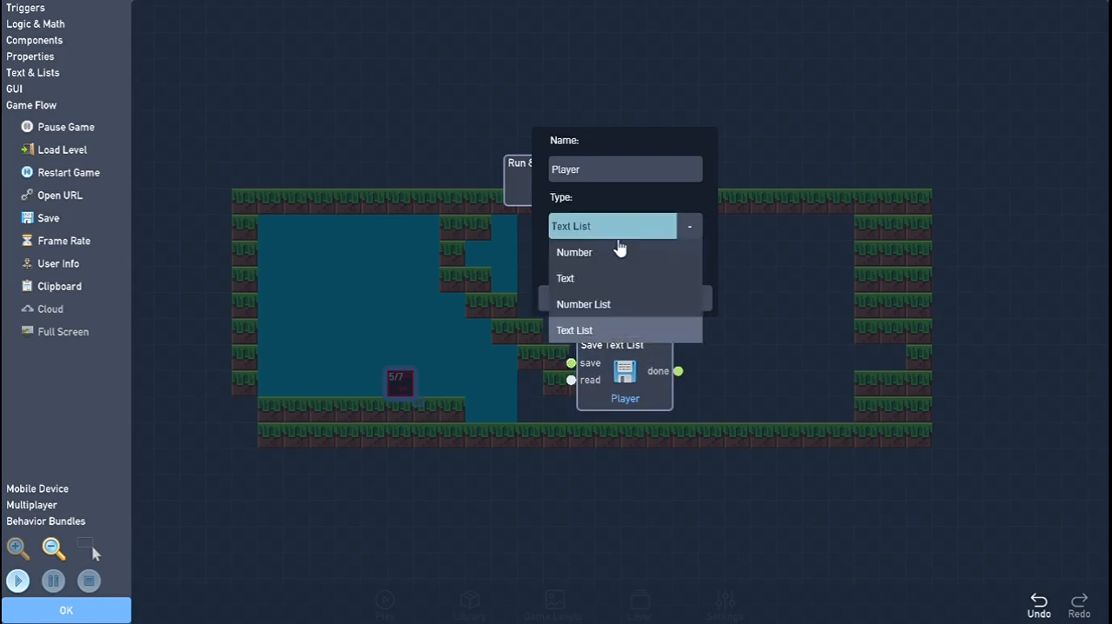
{"action": "left_click", "coordinate": [574, 252]}
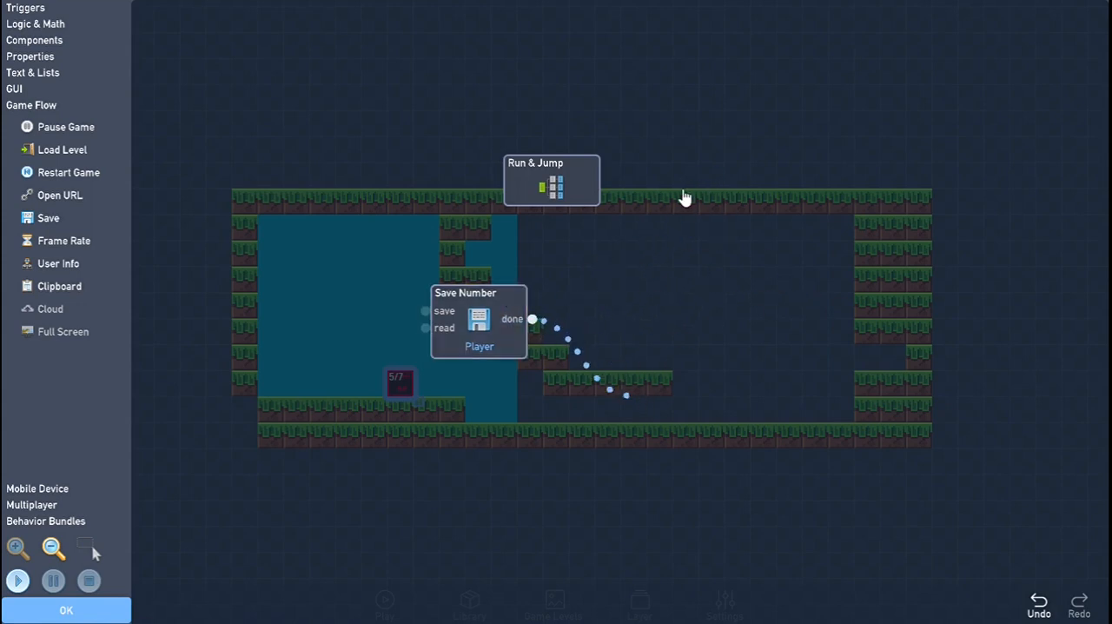
- Drag the Player Save Number block into open space right of the Run & Jump bundle
{"action": "left_click_drag", "start_coordinate": [478, 319], "coordinate": [623, 319]}
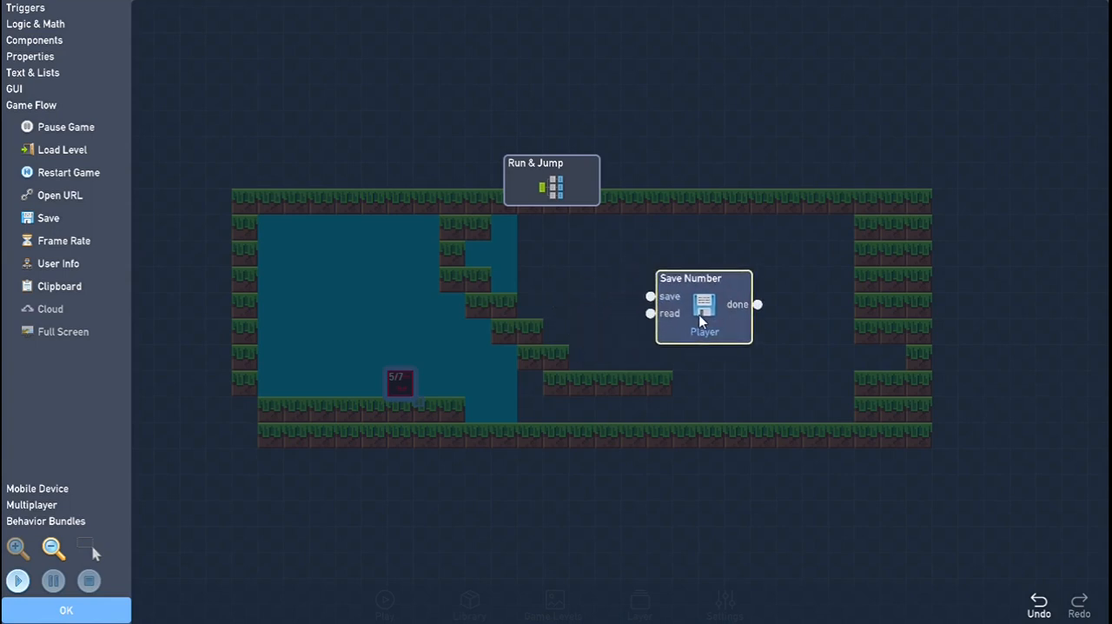
{"action": "left_click_drag", "start_coordinate": [703, 309], "coordinate": [624, 346]}
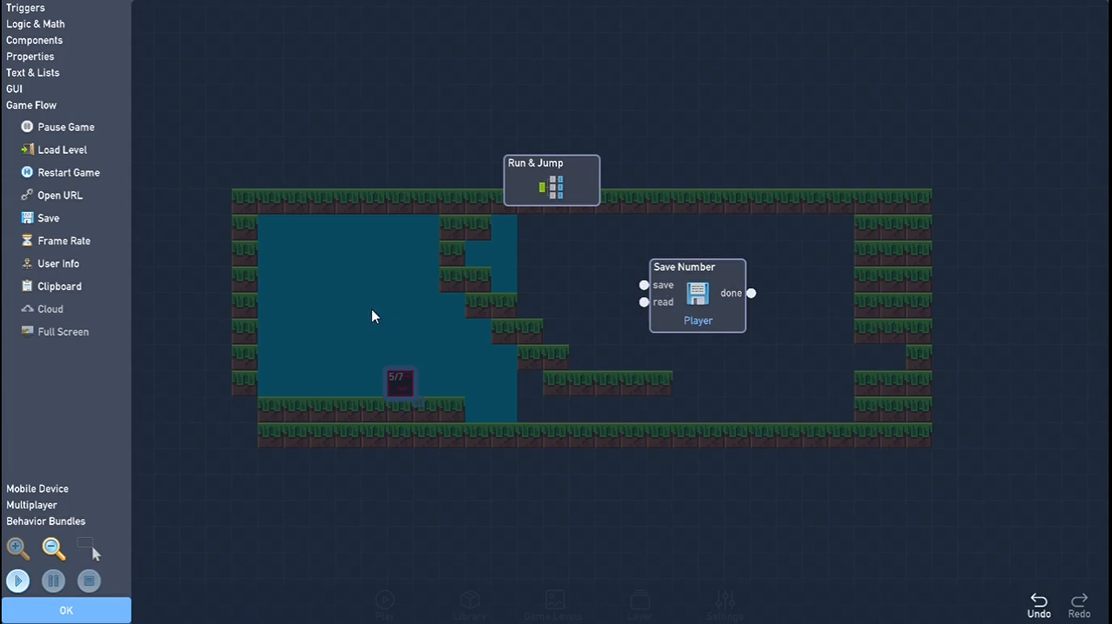
{"action": "mouse_move", "coordinate": [75, 23]}
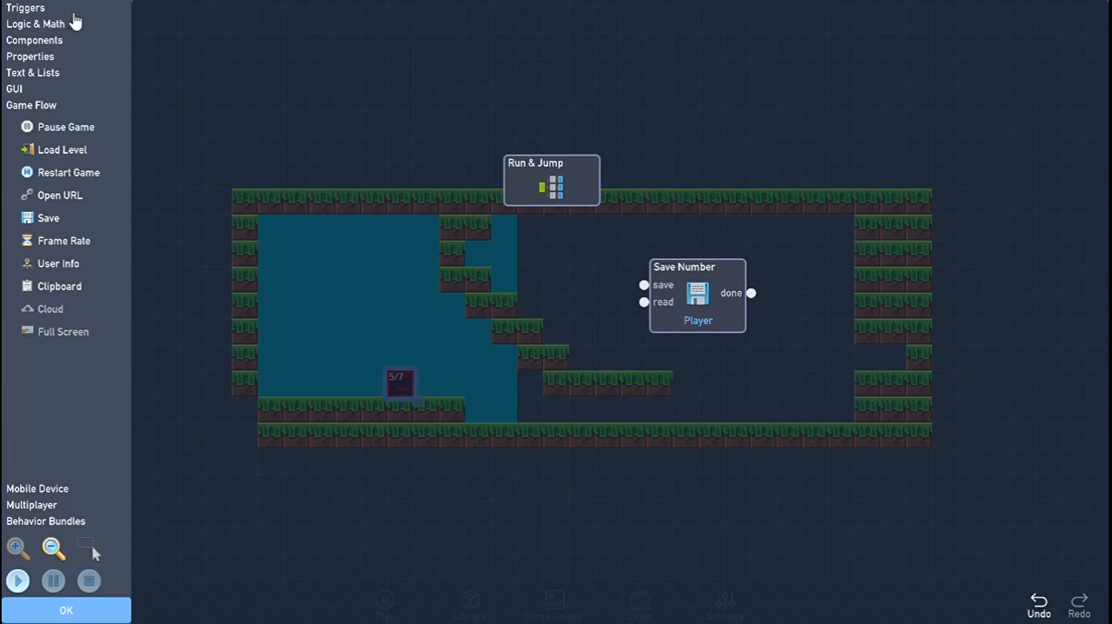
- Place an Always trigger under the Timer and add a Once trigger, browsing other block categories
{"action": "left_click", "coordinate": [25, 7]}
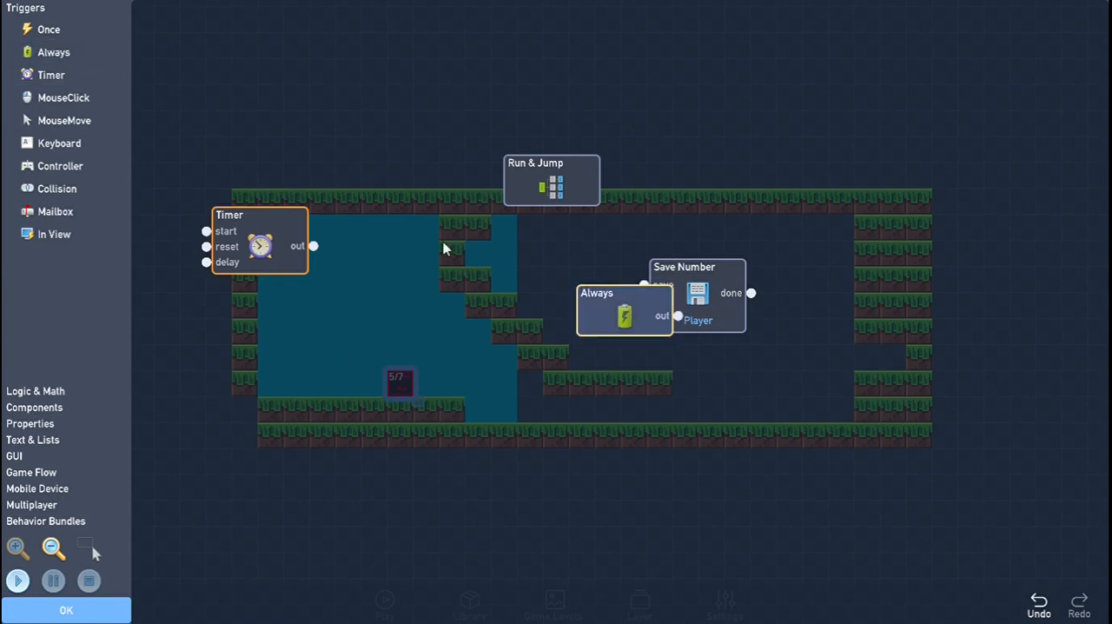
{"action": "left_click_drag", "start_coordinate": [624, 308], "coordinate": [260, 308]}
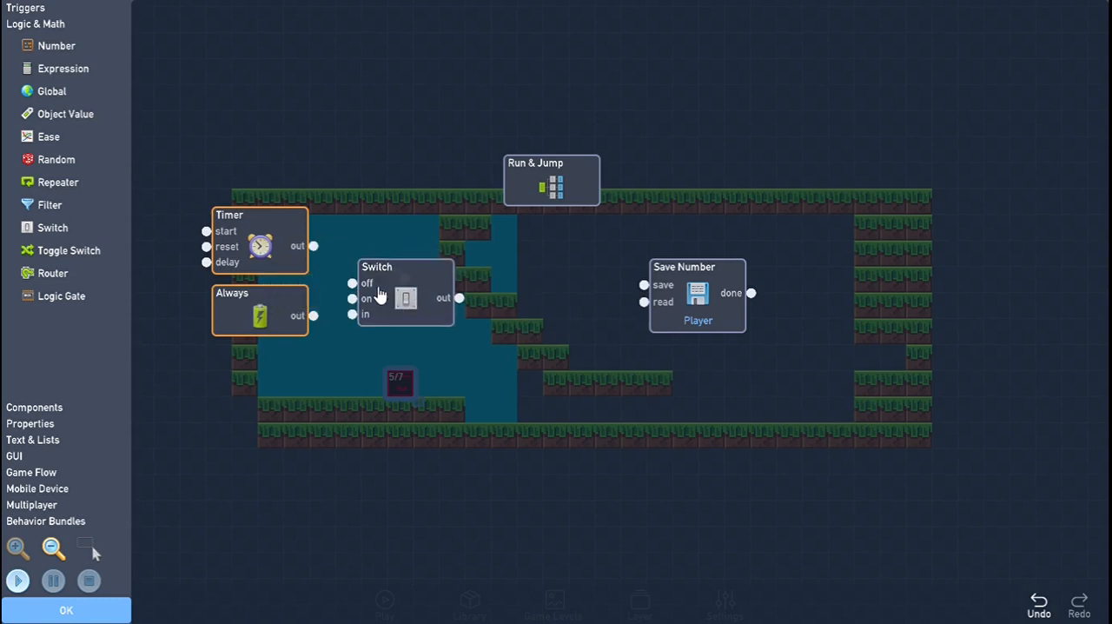
{"action": "left_click", "coordinate": [33, 72]}
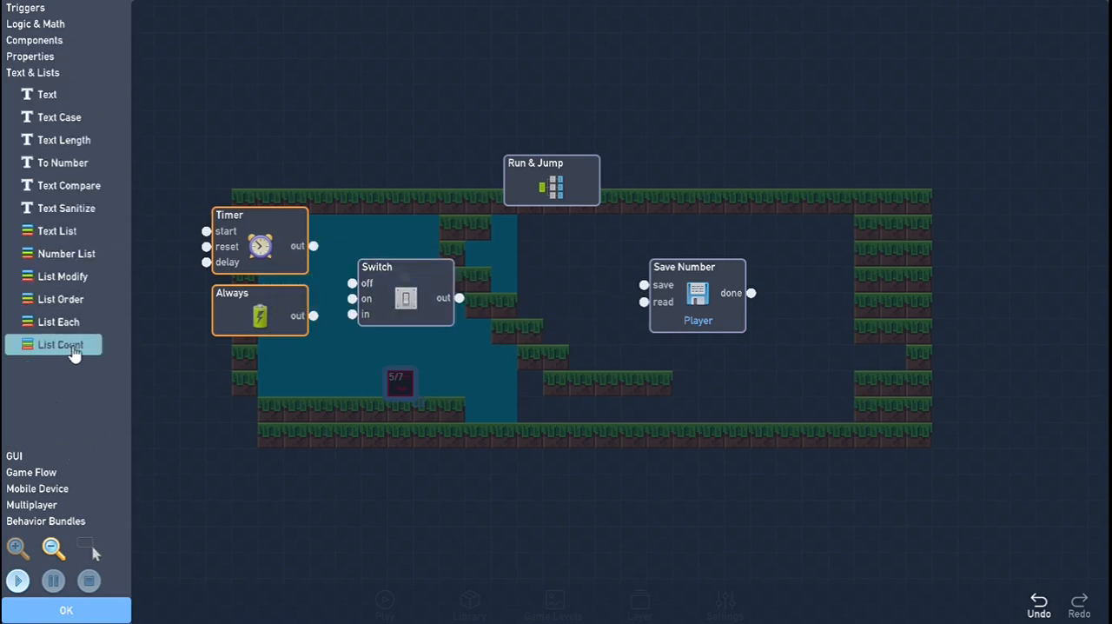
{"action": "left_click", "coordinate": [30, 56]}
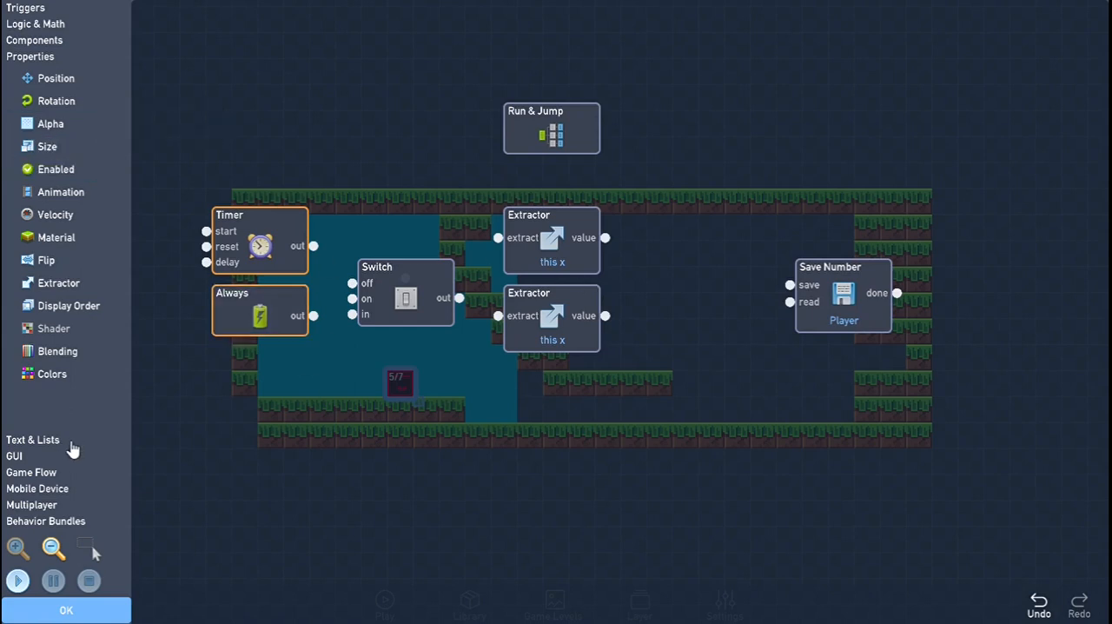
{"action": "left_click", "coordinate": [31, 104]}
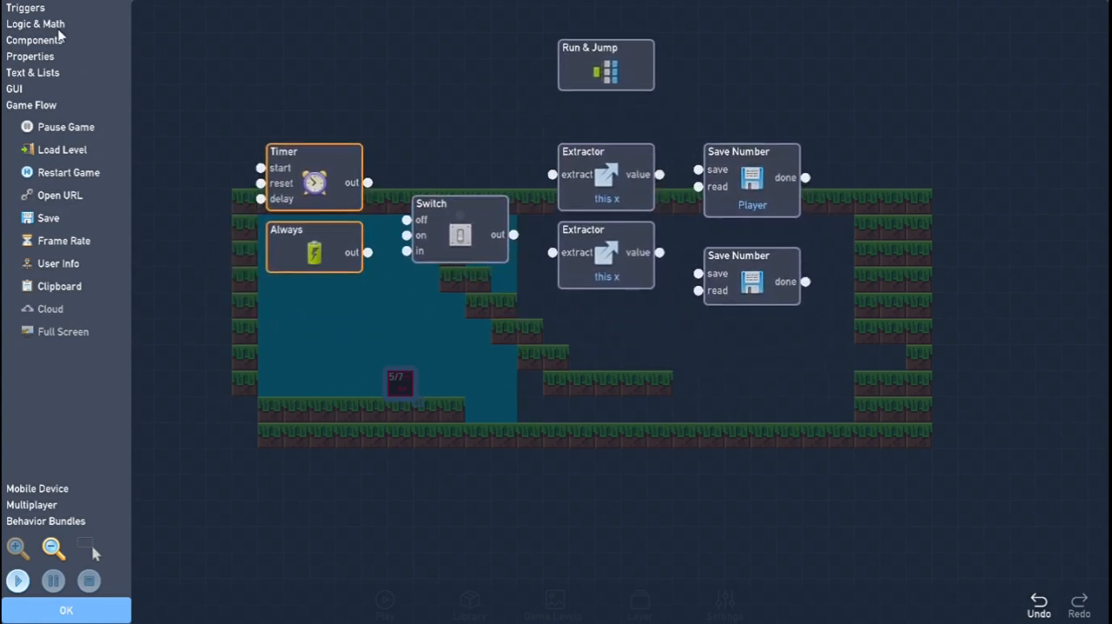
{"action": "left_click", "coordinate": [25, 7]}
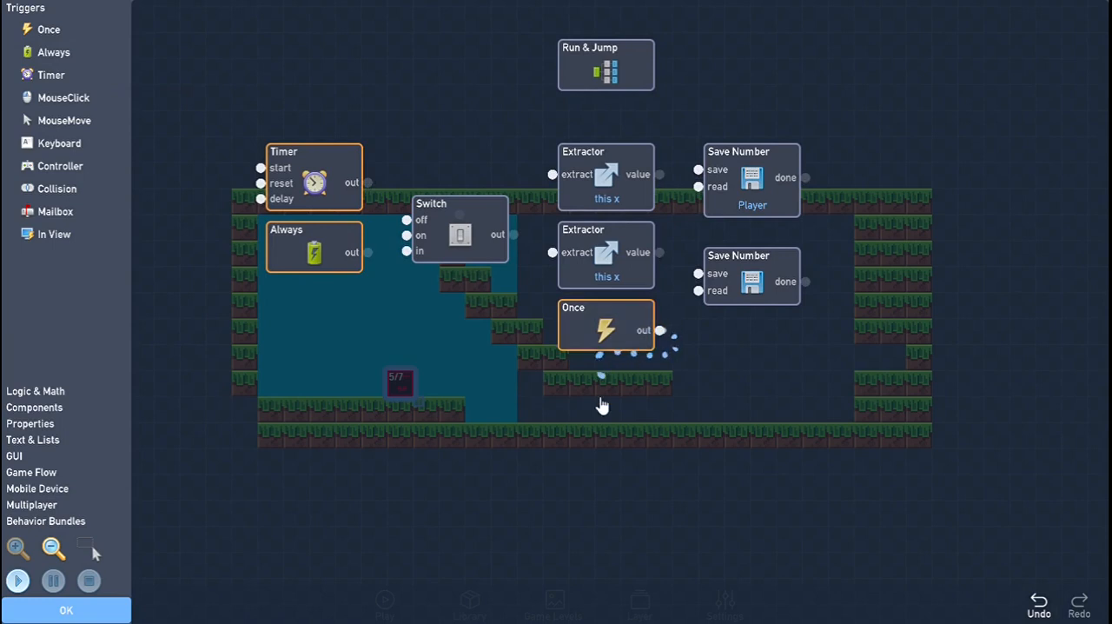
{"action": "left_click_drag", "start_coordinate": [605, 325], "coordinate": [387, 455]}
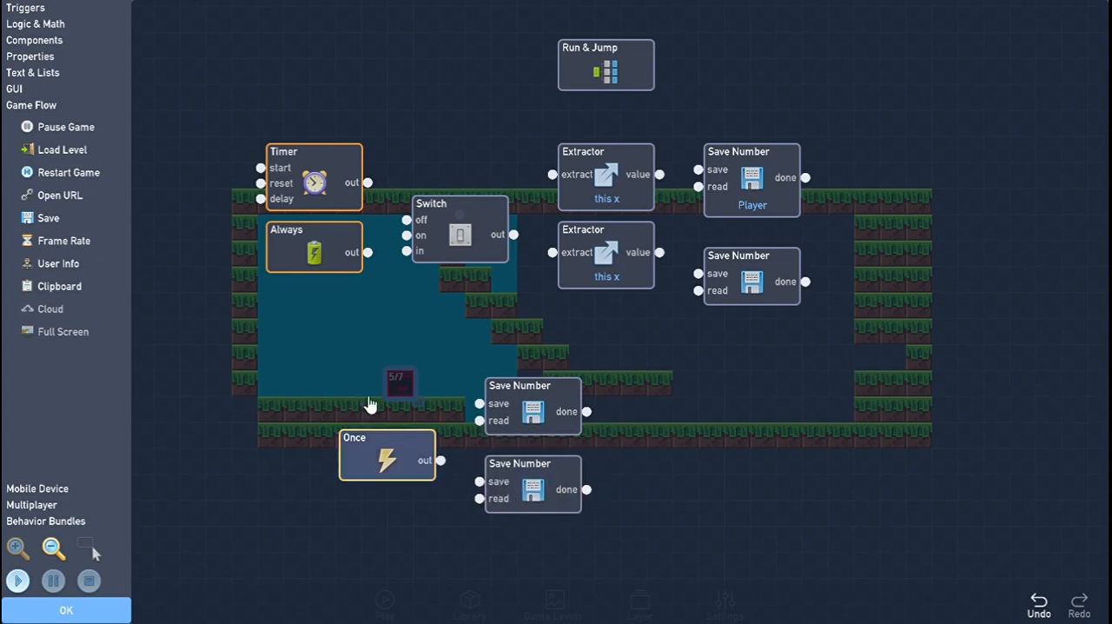
{"action": "left_click", "coordinate": [35, 23]}
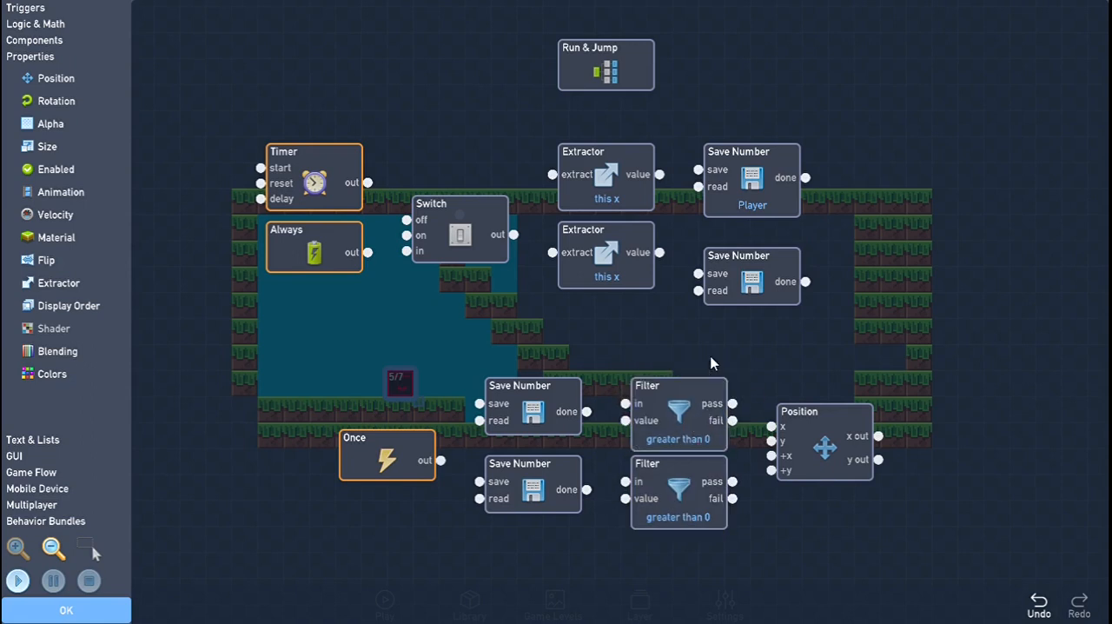
{"action": "mouse_move", "coordinate": [653, 48]}
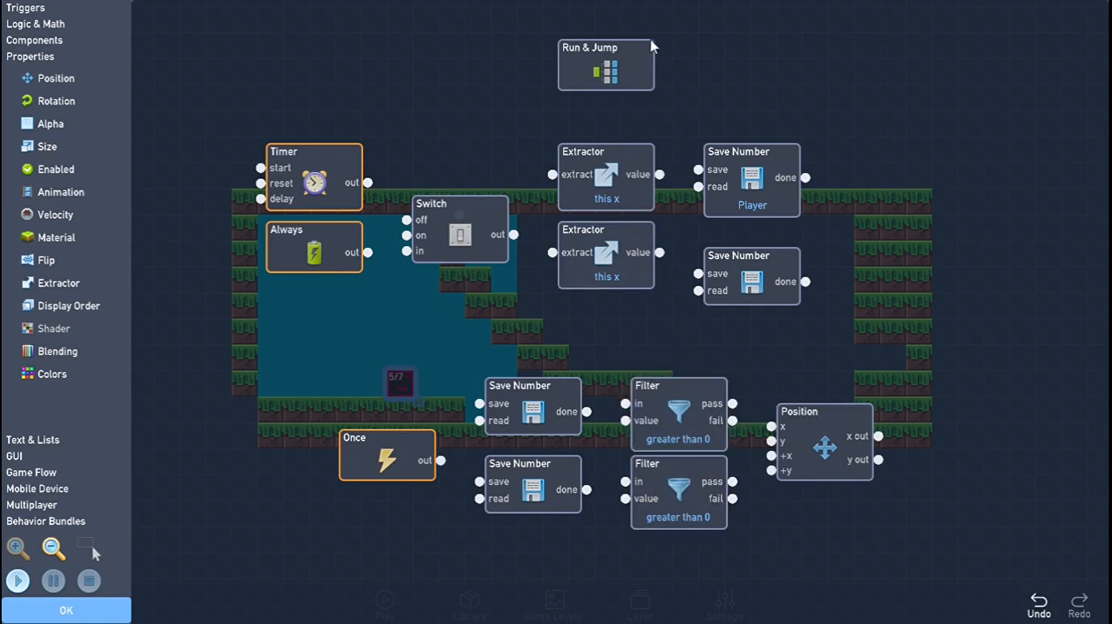
{"action": "mouse_move", "coordinate": [316, 350]}
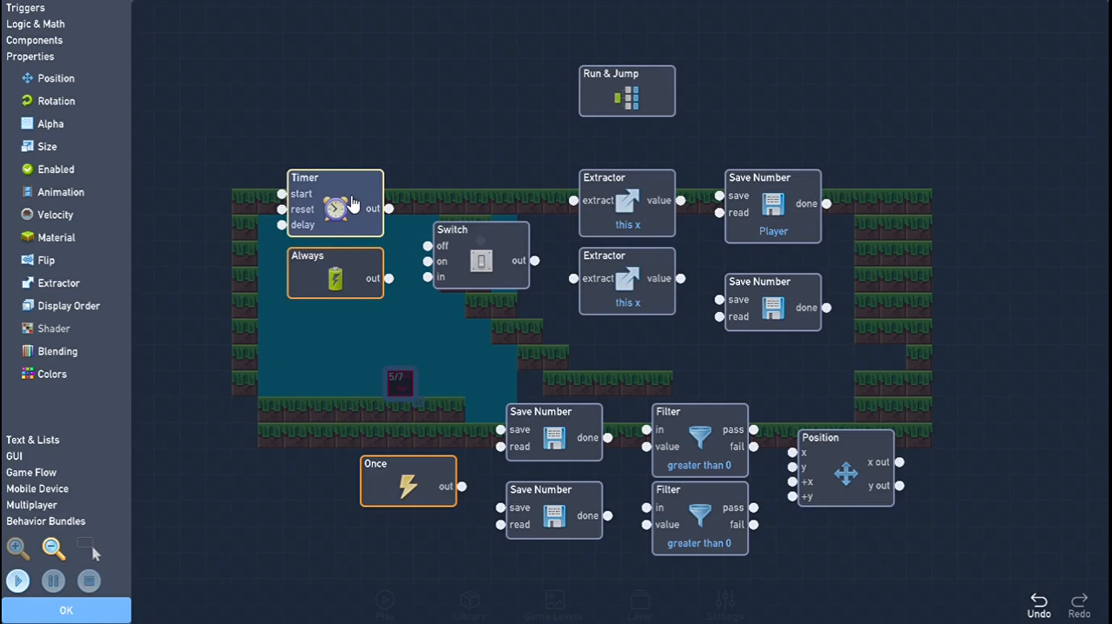
- Edit the Timer's delay so it auto-starts, and confirm the Extractor reads the y value
{"action": "left_click", "coordinate": [336, 207]}
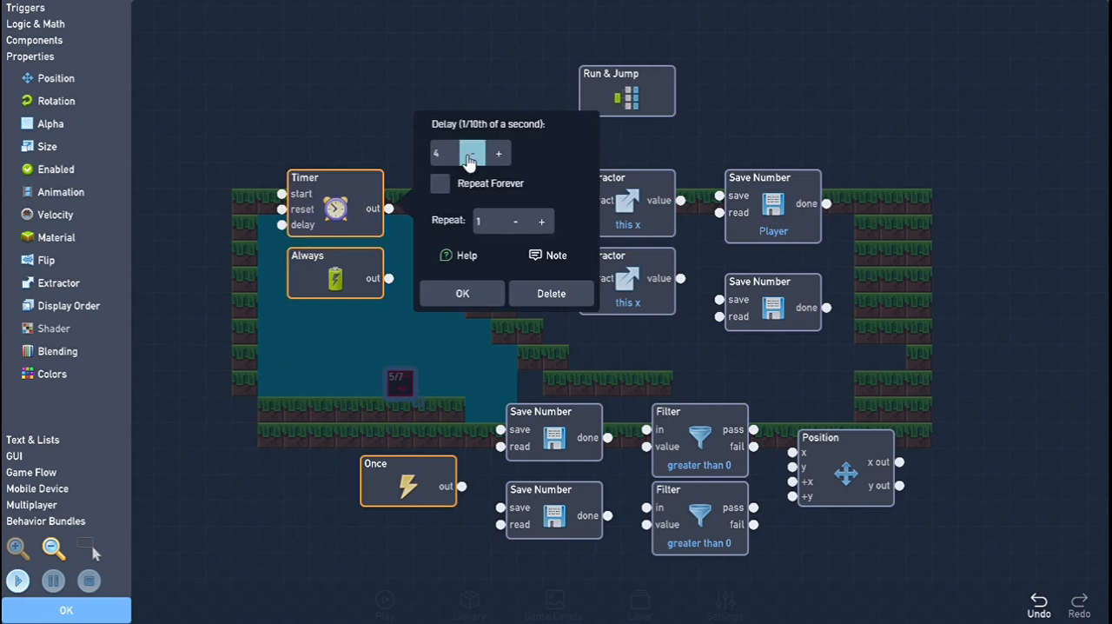
{"action": "left_click", "coordinate": [462, 293]}
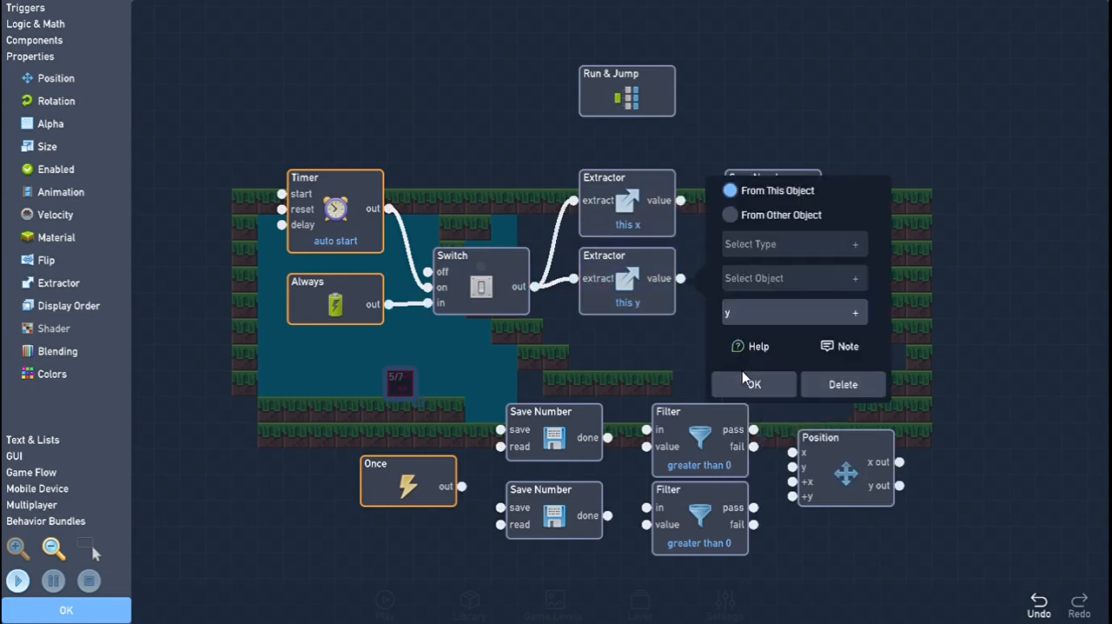
{"action": "left_click", "coordinate": [753, 384]}
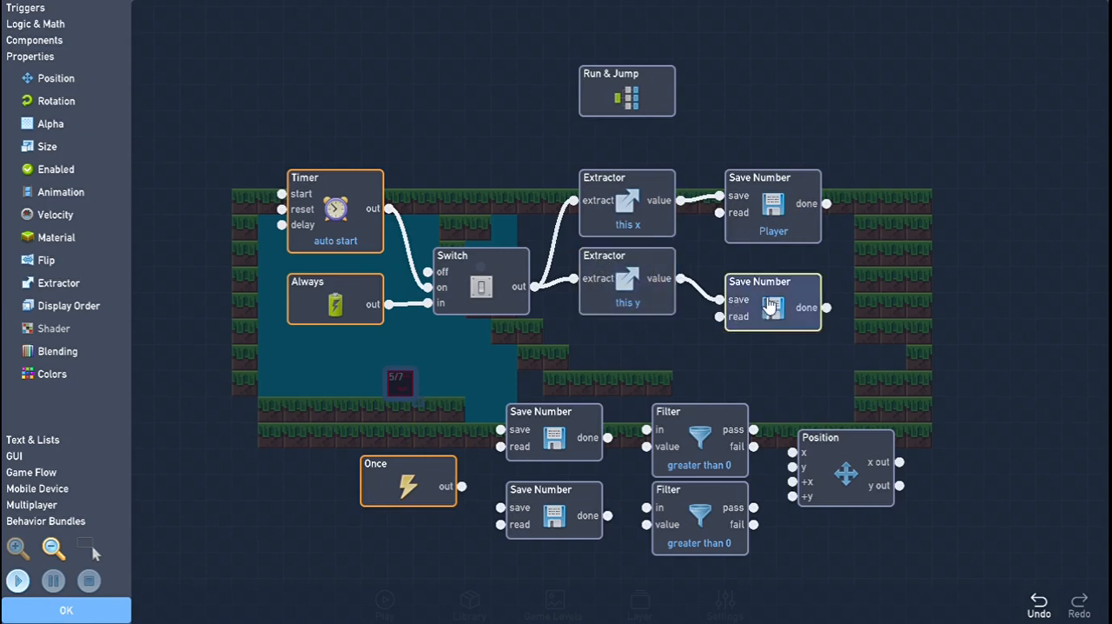
- Rename the Player save block to X, and name the two reading blocks X and Y
{"action": "left_click", "coordinate": [771, 307]}
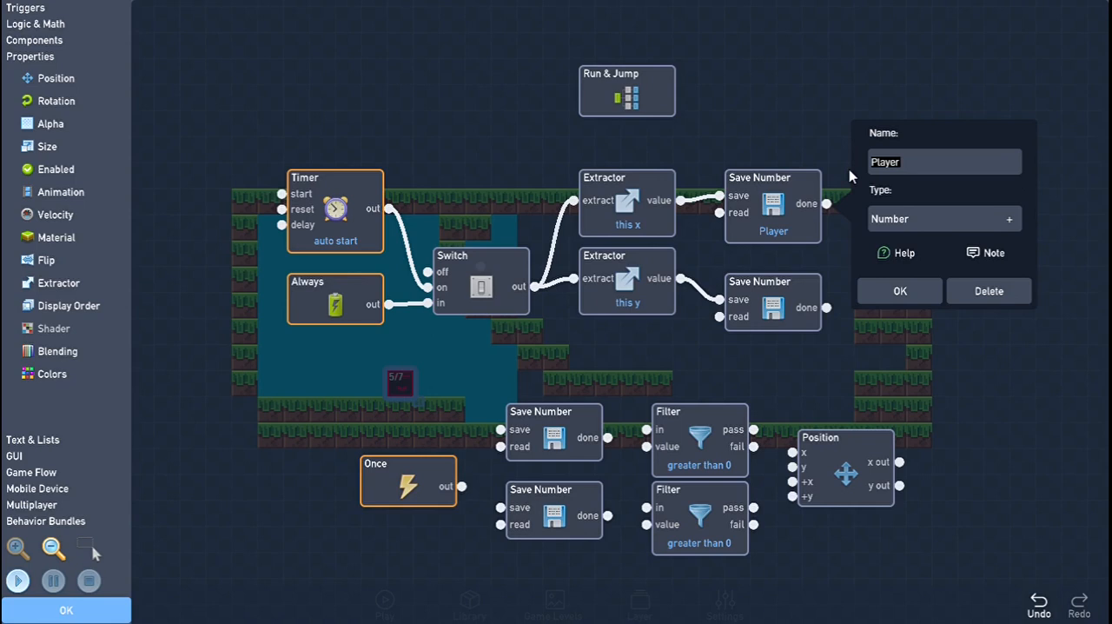
{"action": "left_click", "coordinate": [899, 290]}
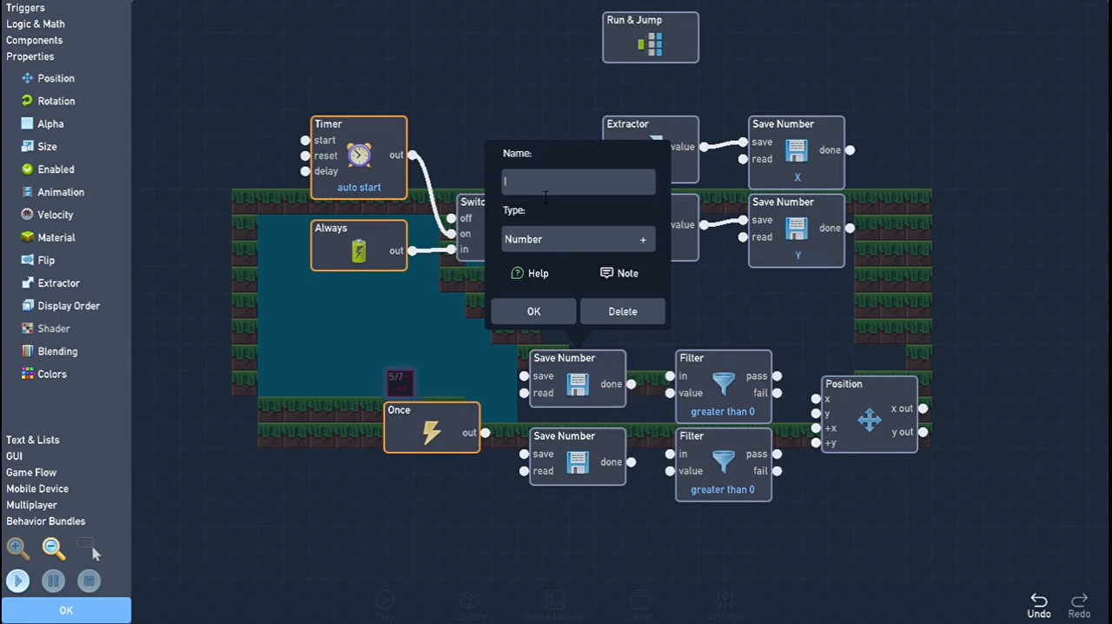
{"action": "left_click", "coordinate": [533, 311]}
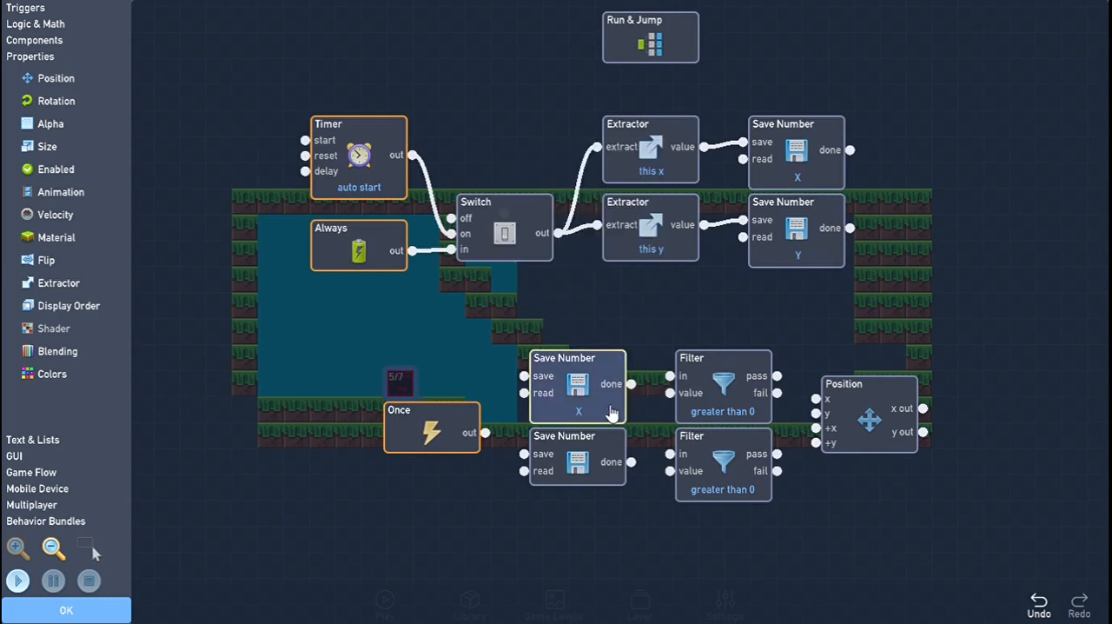
{"action": "mouse_move", "coordinate": [599, 398]}
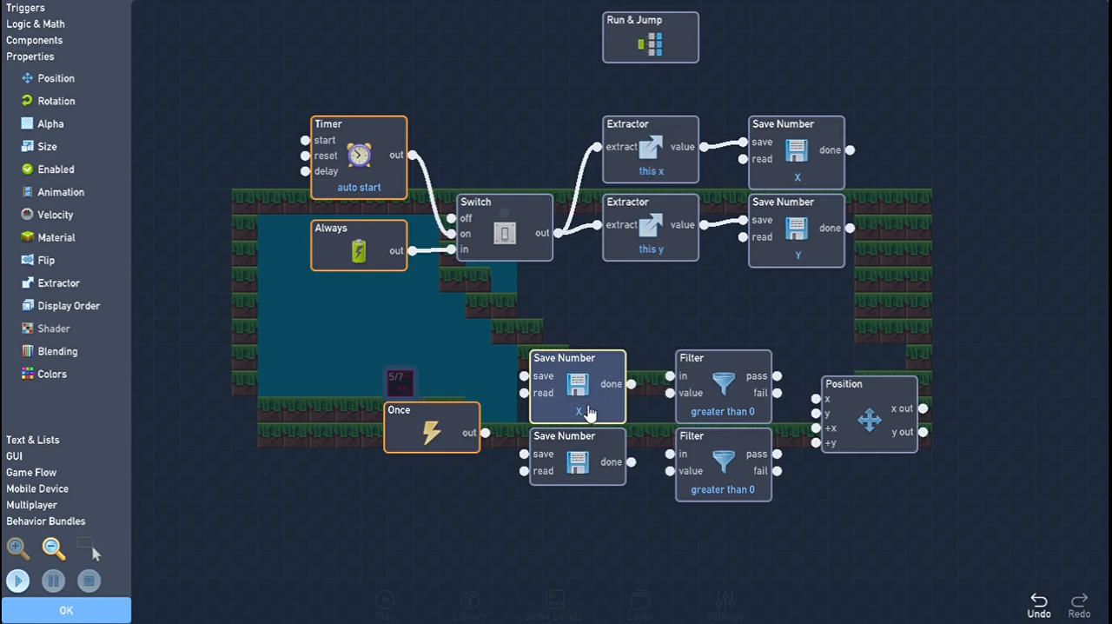
{"action": "left_click", "coordinate": [796, 150]}
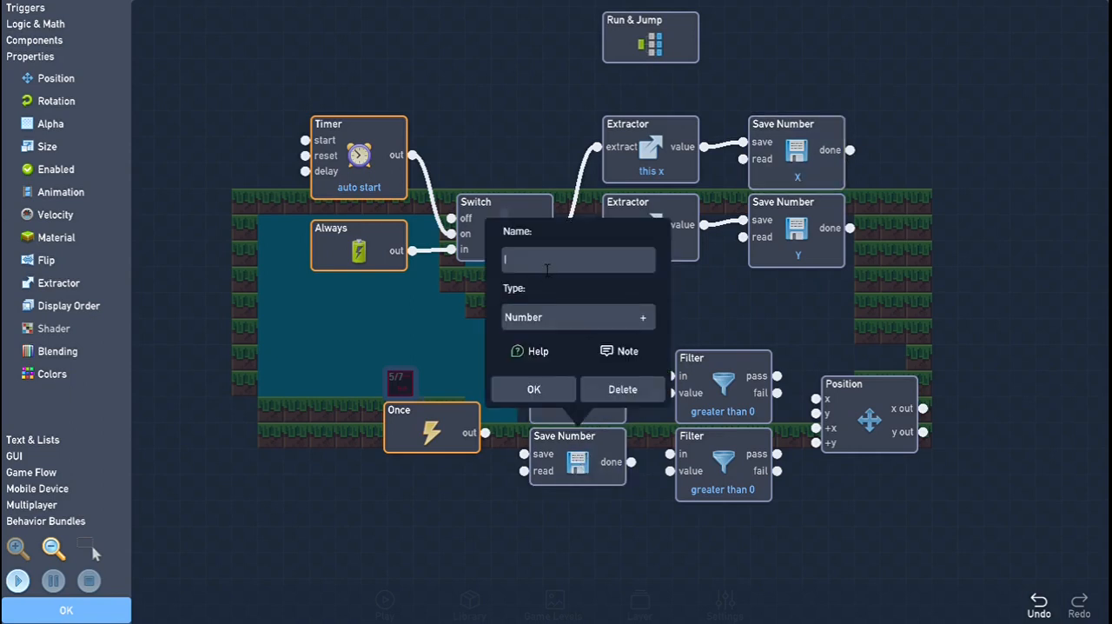
{"action": "left_click", "coordinate": [533, 389]}
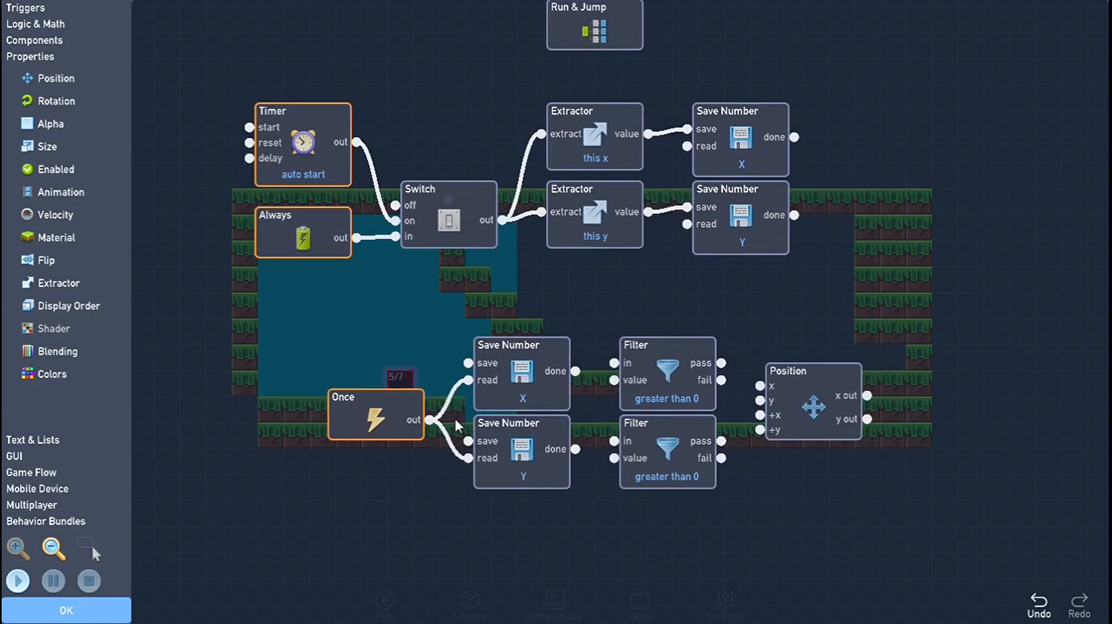
- Wire the X read into its filter, set the filter to equal 0, and send fail into Position
{"action": "left_click_drag", "start_coordinate": [575, 371], "coordinate": [615, 362]}
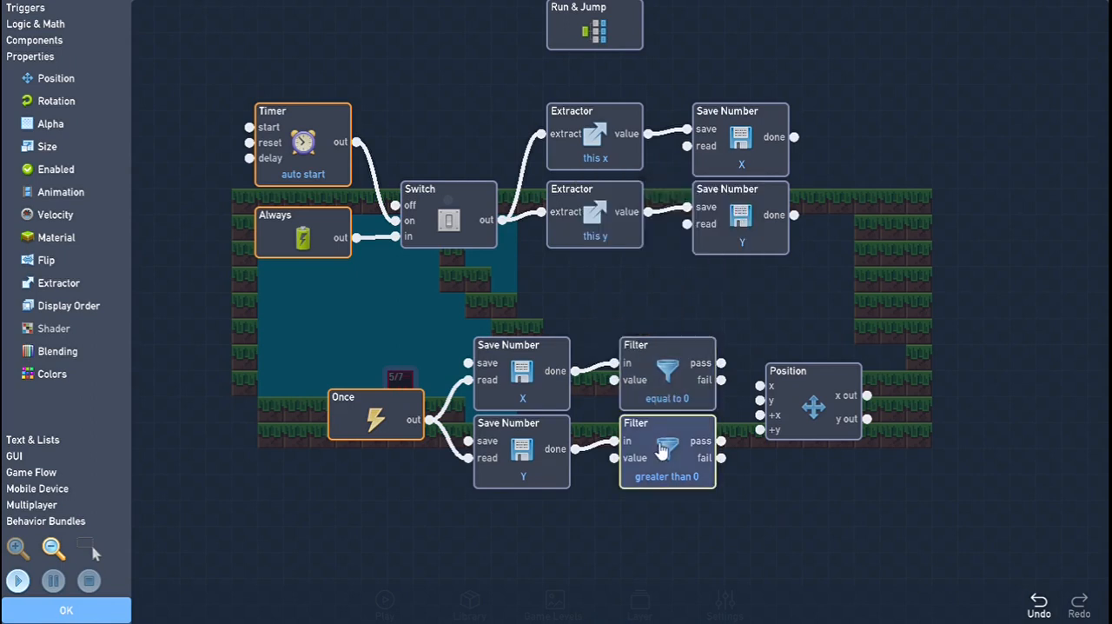
{"action": "left_click", "coordinate": [666, 476]}
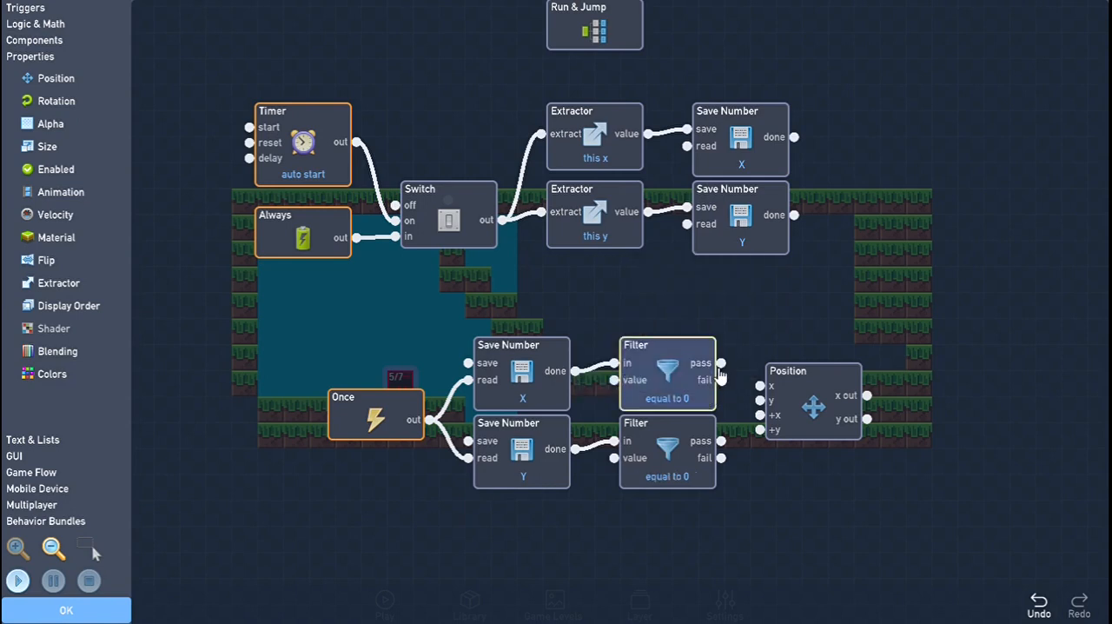
{"action": "left_click_drag", "start_coordinate": [720, 380], "coordinate": [763, 385]}
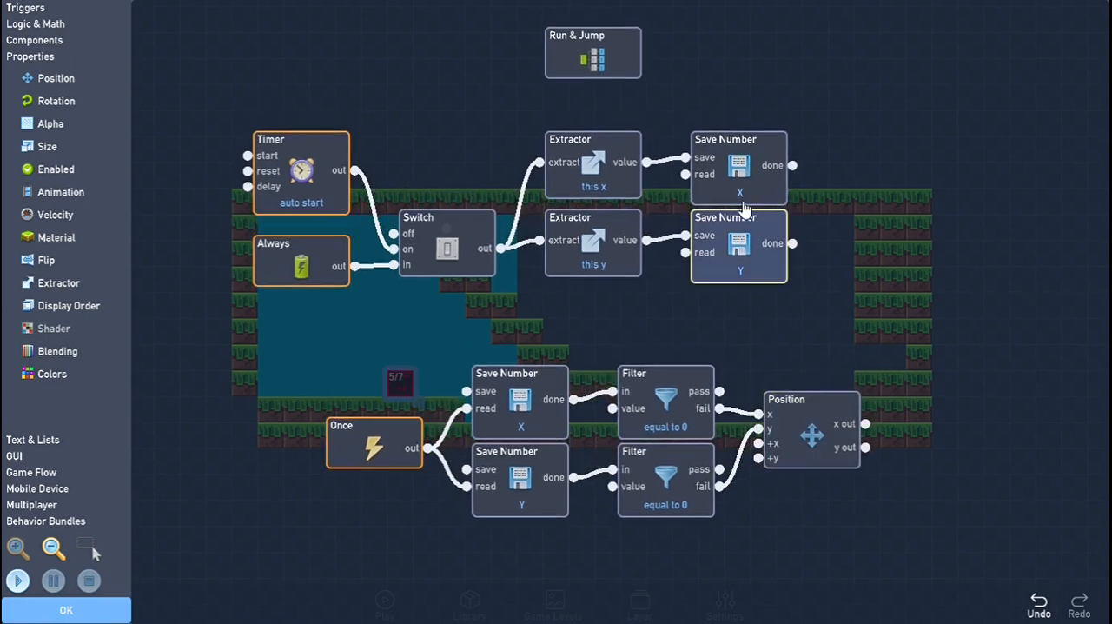
{"action": "left_click", "coordinate": [519, 400]}
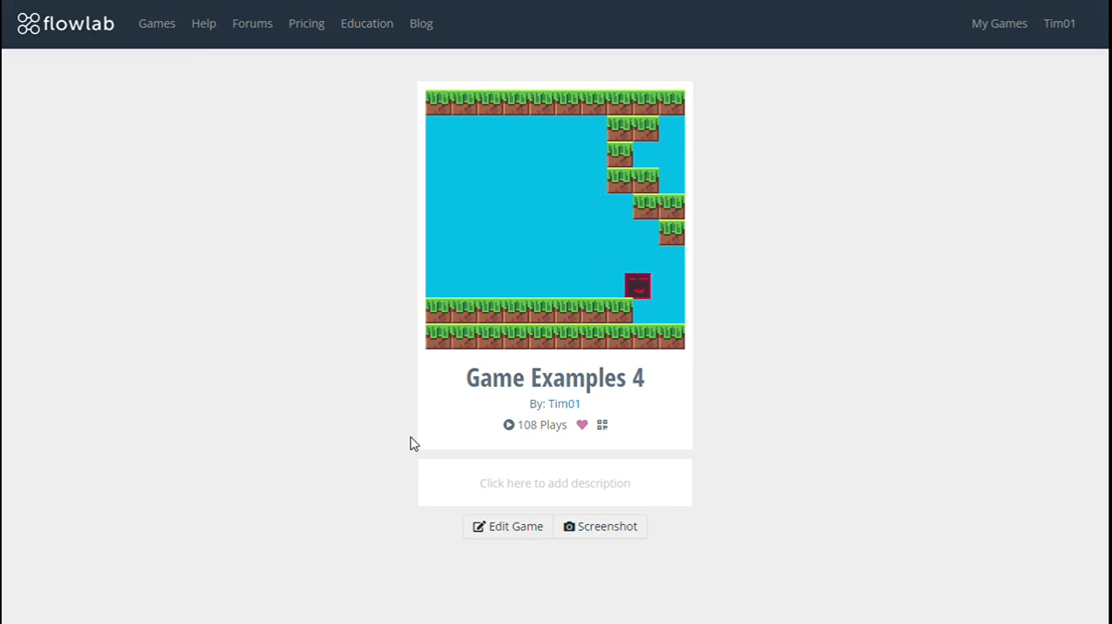
{"action": "left_click", "coordinate": [507, 526]}
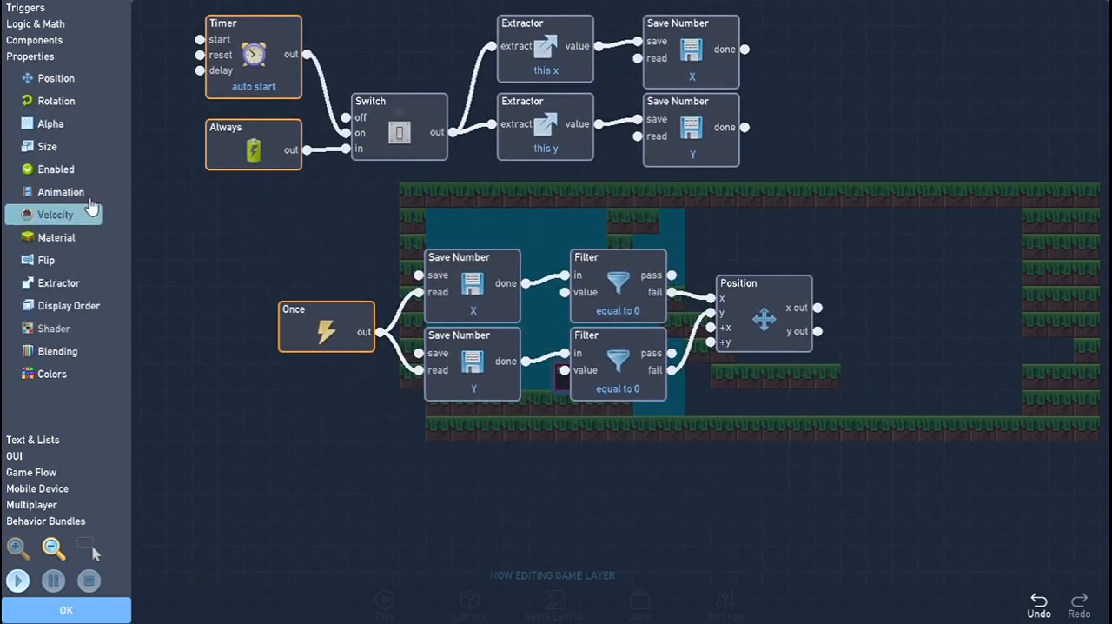
- Add a Camera block from Components and raise its right bound to 20
{"action": "left_click", "coordinate": [32, 72]}
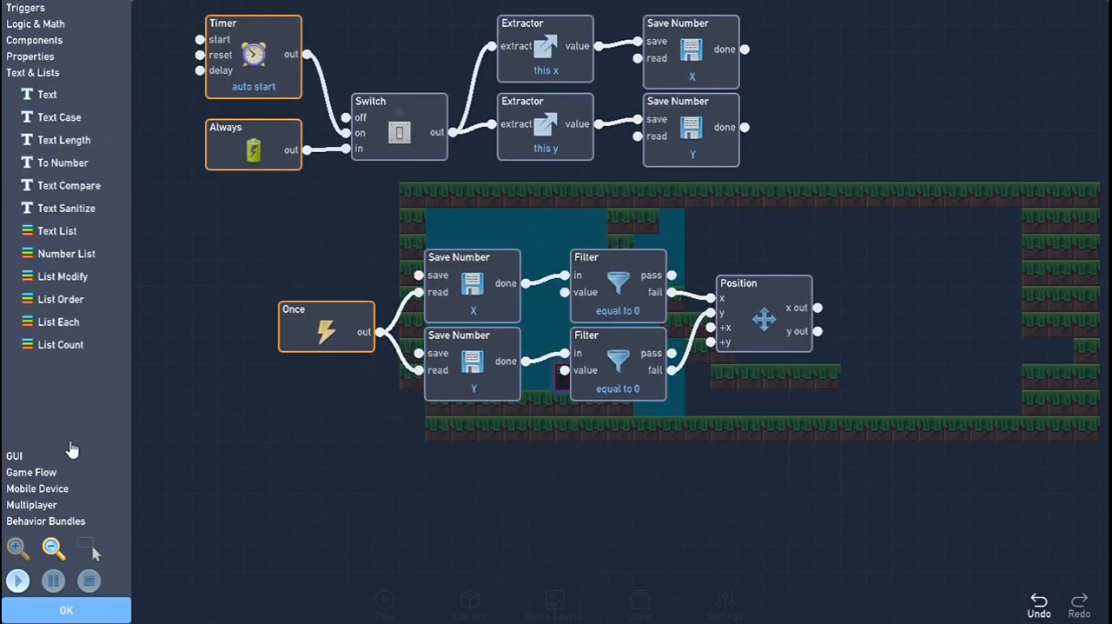
{"action": "left_click", "coordinate": [29, 55]}
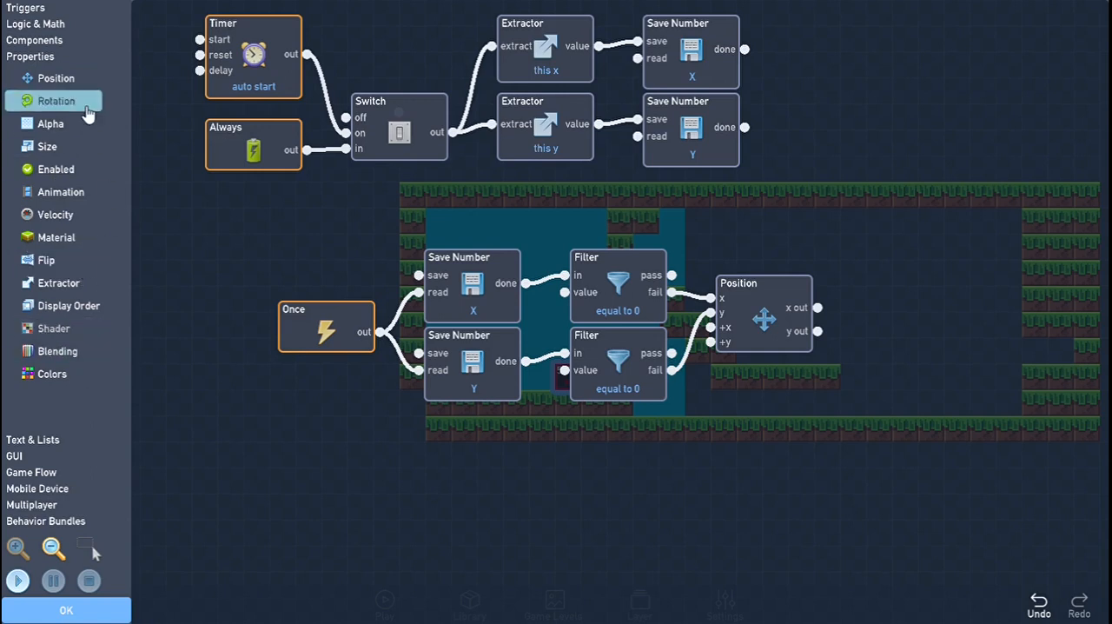
{"action": "mouse_move", "coordinate": [69, 54]}
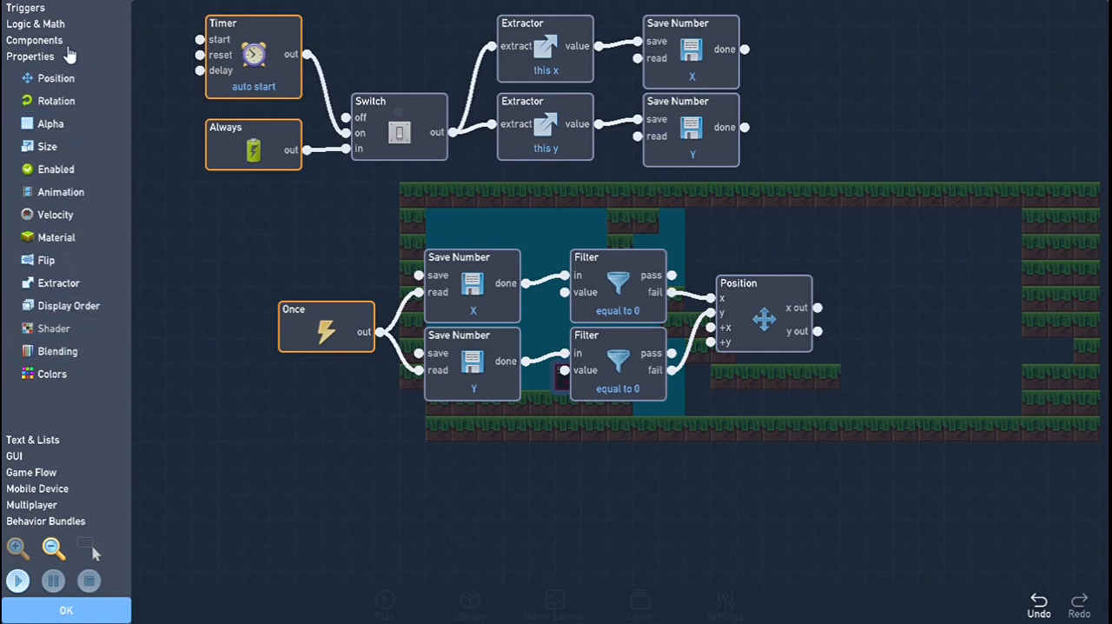
{"action": "left_click", "coordinate": [34, 40]}
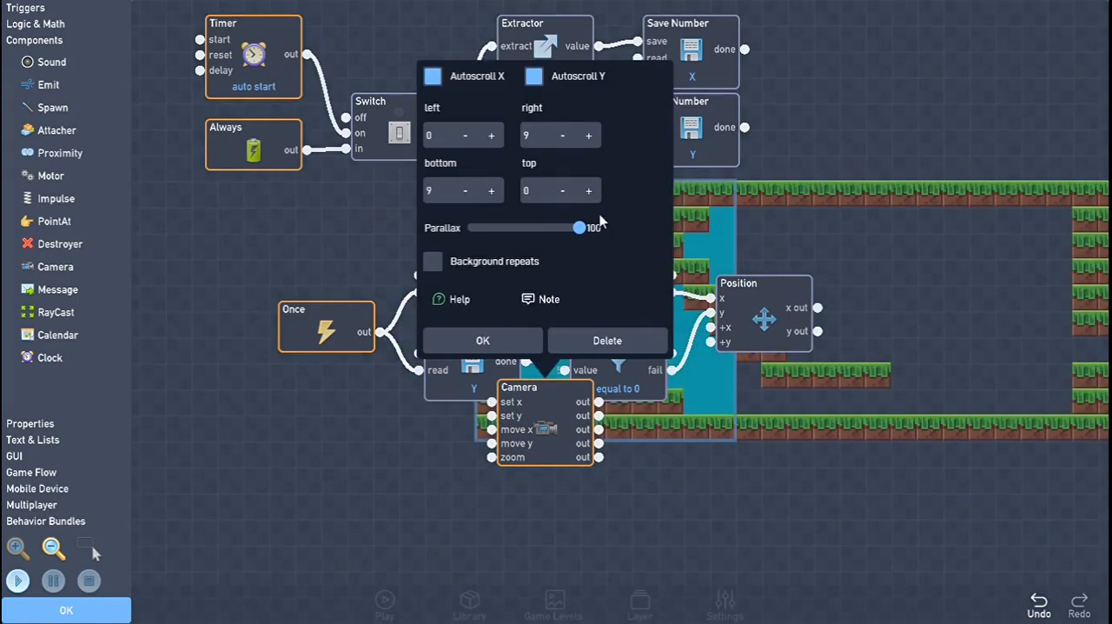
{"action": "left_click", "coordinate": [588, 135]}
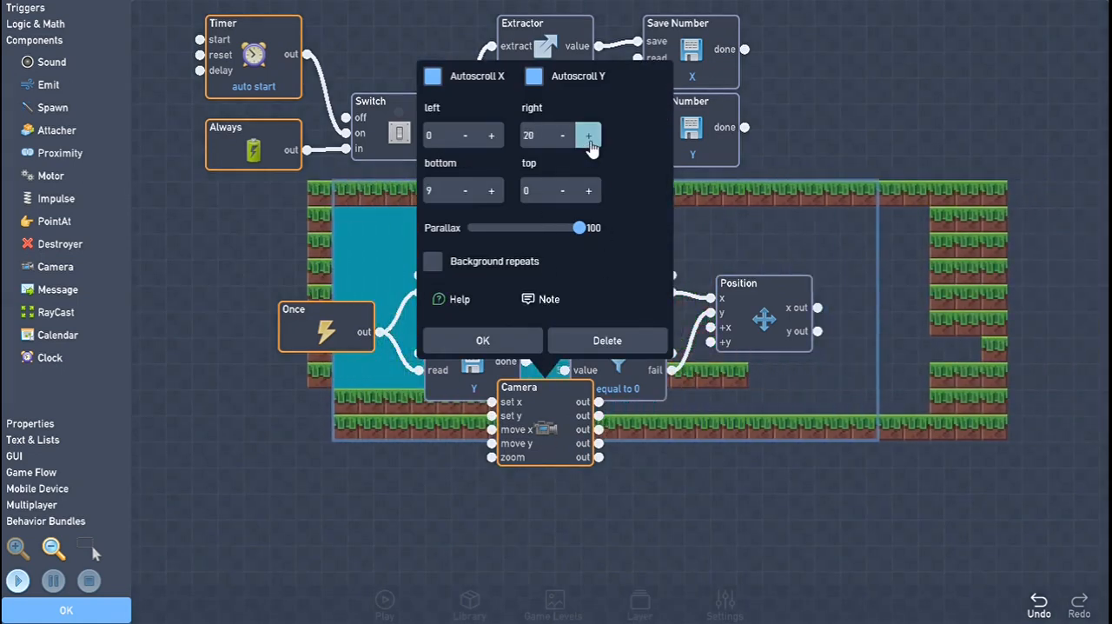
{"action": "left_click", "coordinate": [588, 134]}
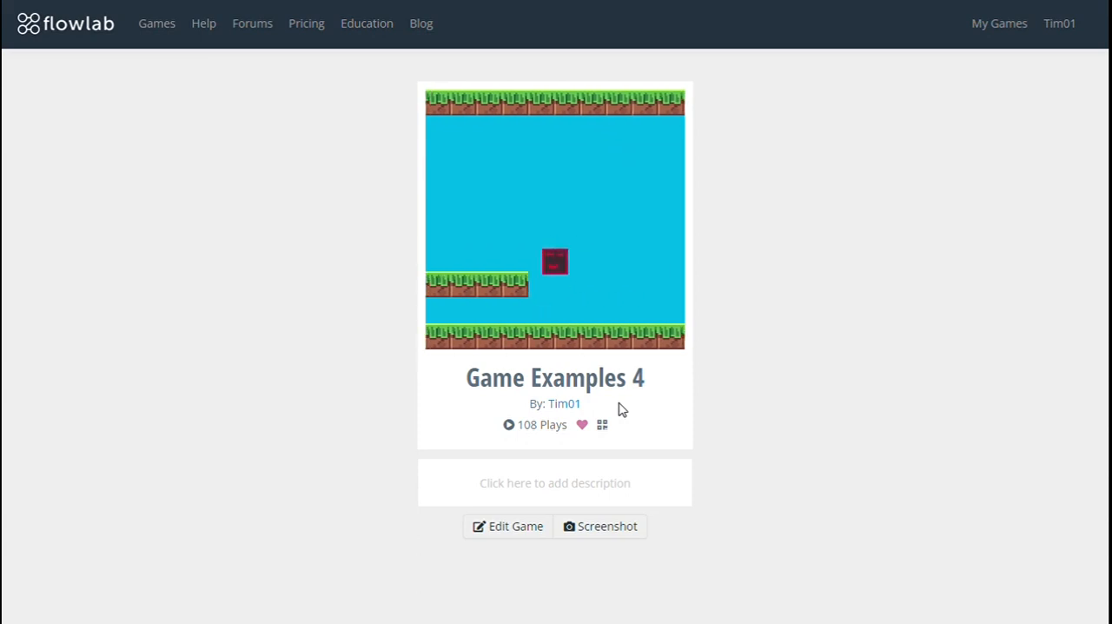
- Stop the running game, play-test again with the Camera, then stop to resume editing
{"action": "left_click", "coordinate": [508, 525]}
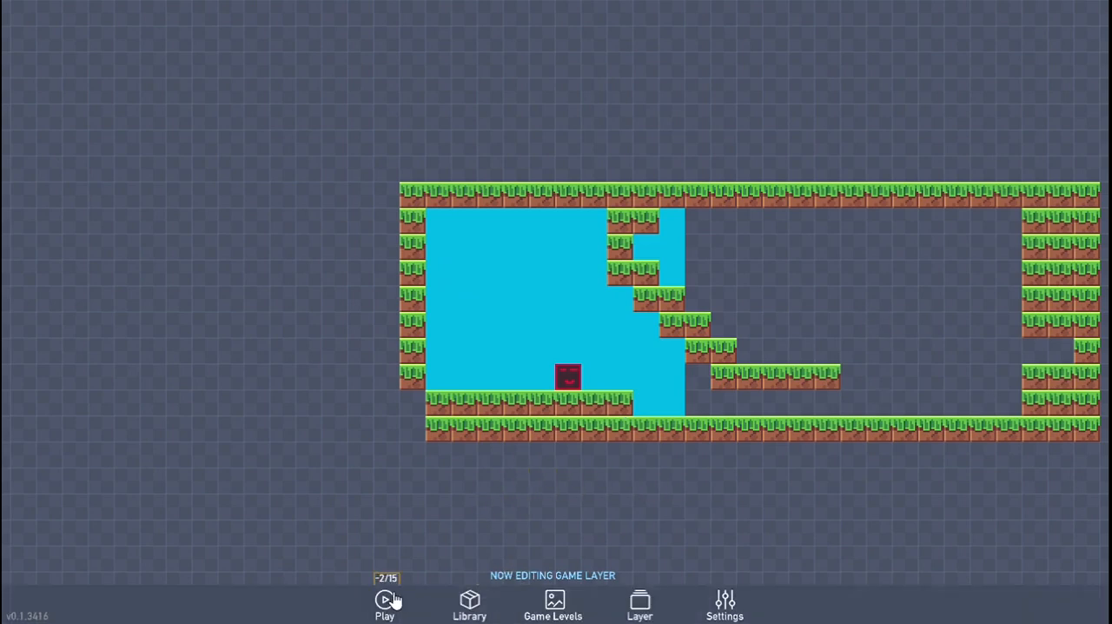
{"action": "left_click", "coordinate": [384, 604]}
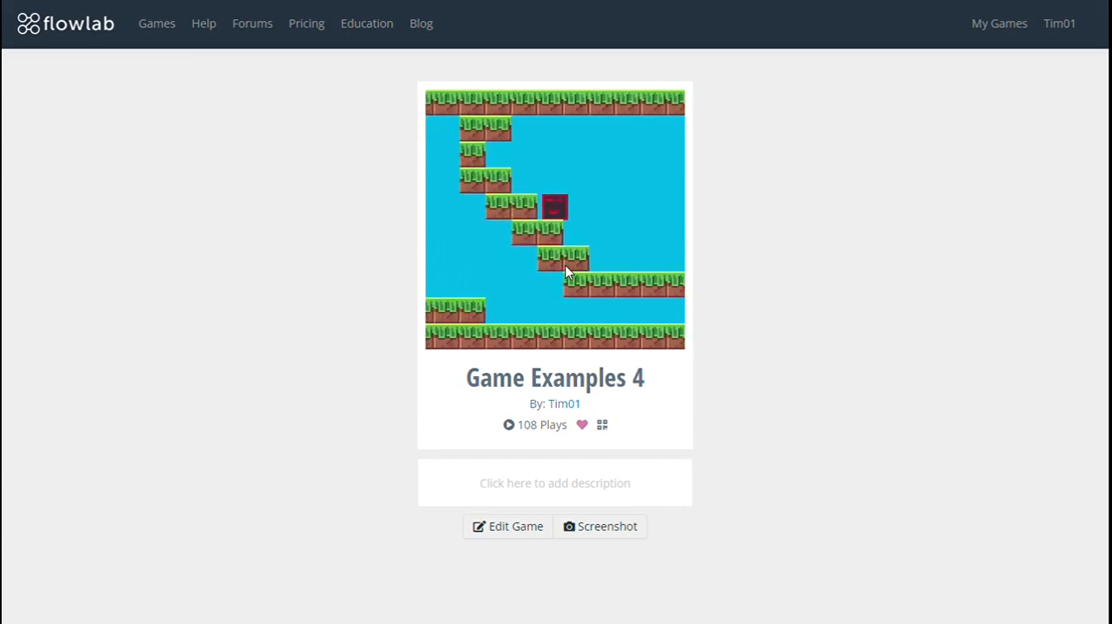
{"action": "left_click", "coordinate": [554, 215]}
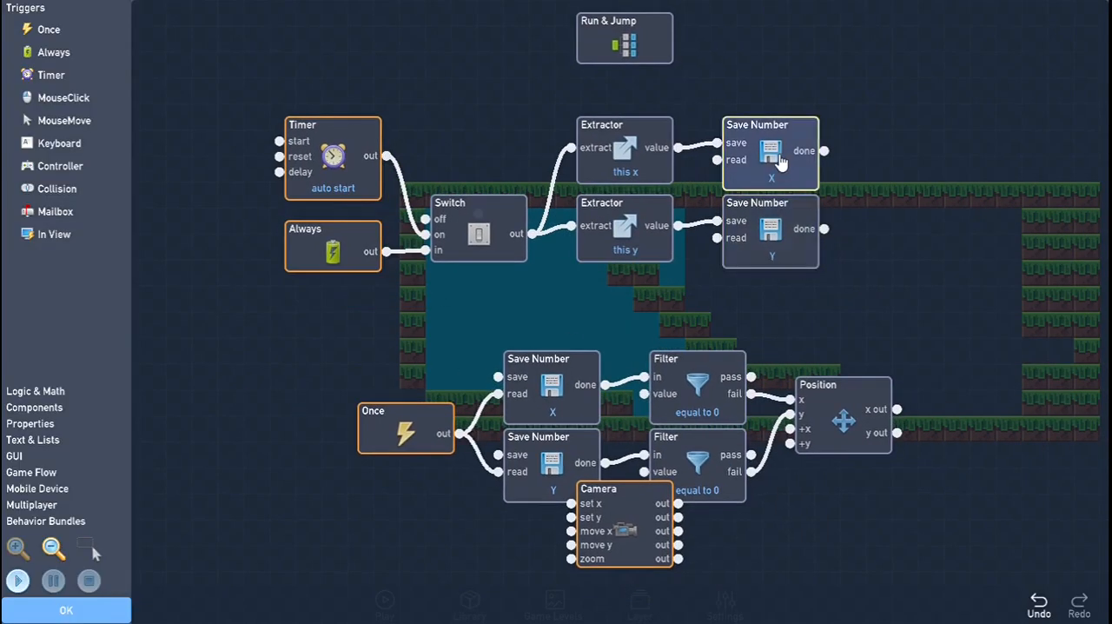
{"action": "mouse_move", "coordinate": [714, 156]}
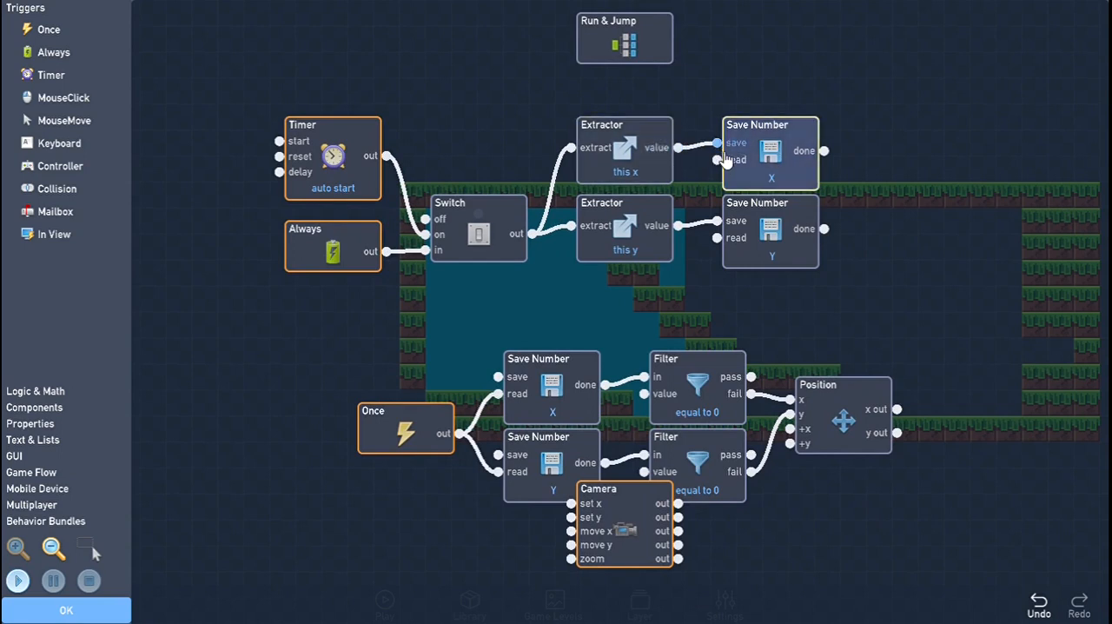
{"action": "mouse_move", "coordinate": [832, 161]}
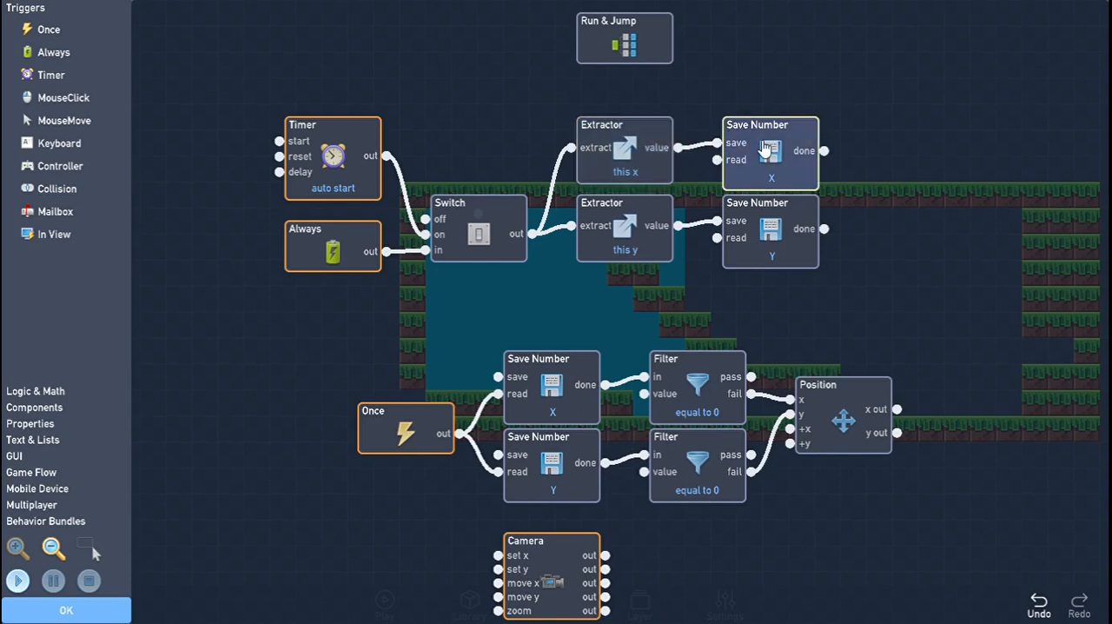
- Place the unconnected Camera block below the Once block, clear of the save and filter wiring
{"action": "left_click", "coordinate": [552, 386]}
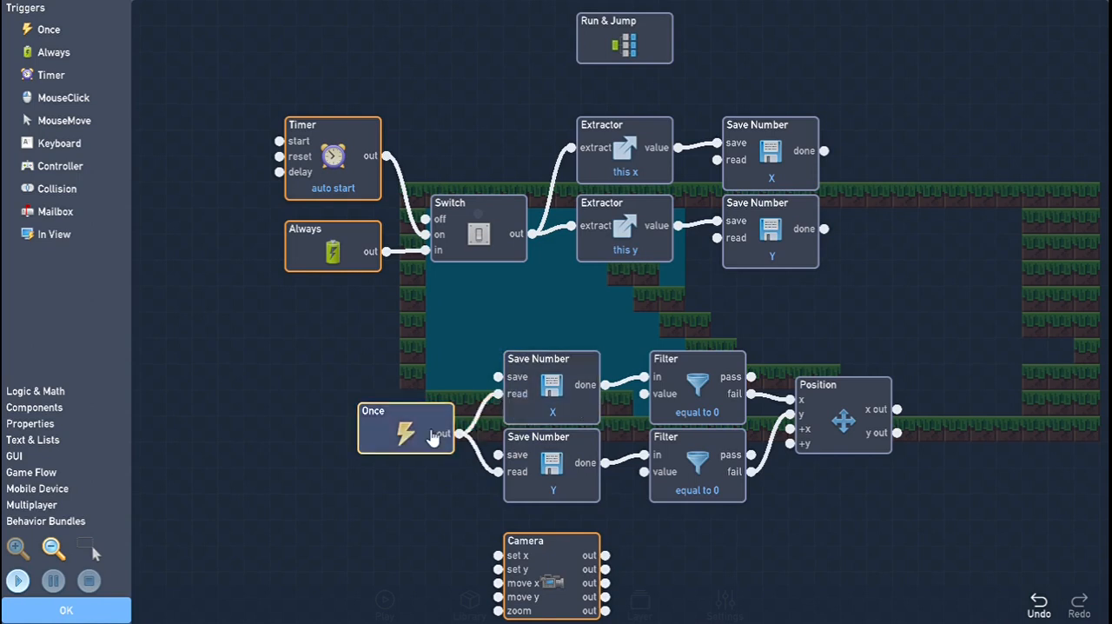
{"action": "mouse_move", "coordinate": [400, 541]}
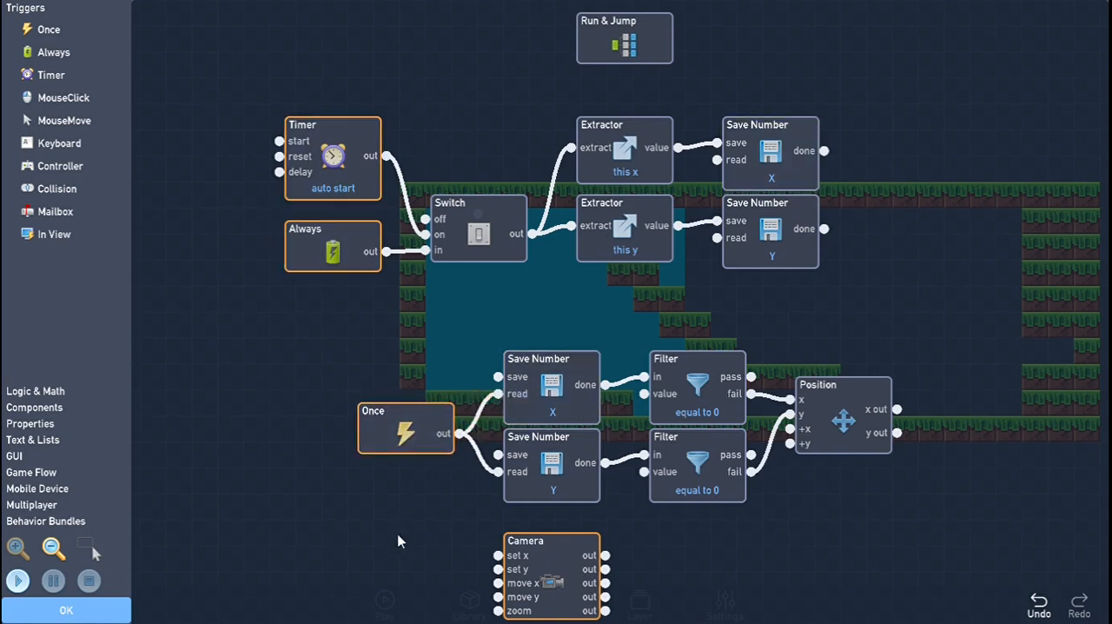
{"action": "left_click_drag", "start_coordinate": [551, 573], "coordinate": [404, 521]}
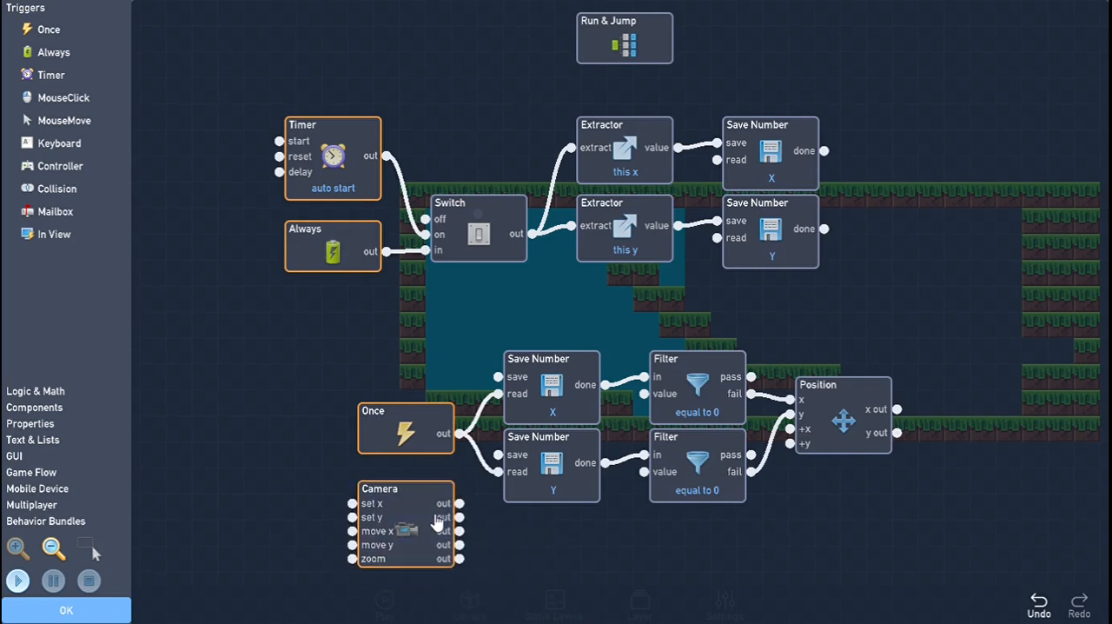
{"action": "mouse_move", "coordinate": [495, 538]}
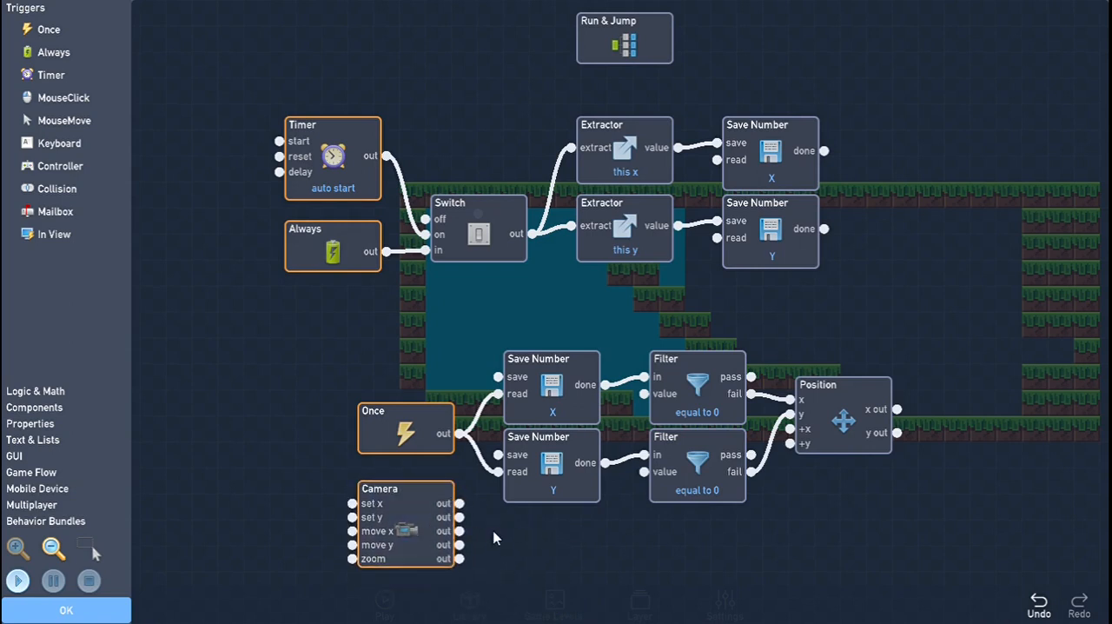